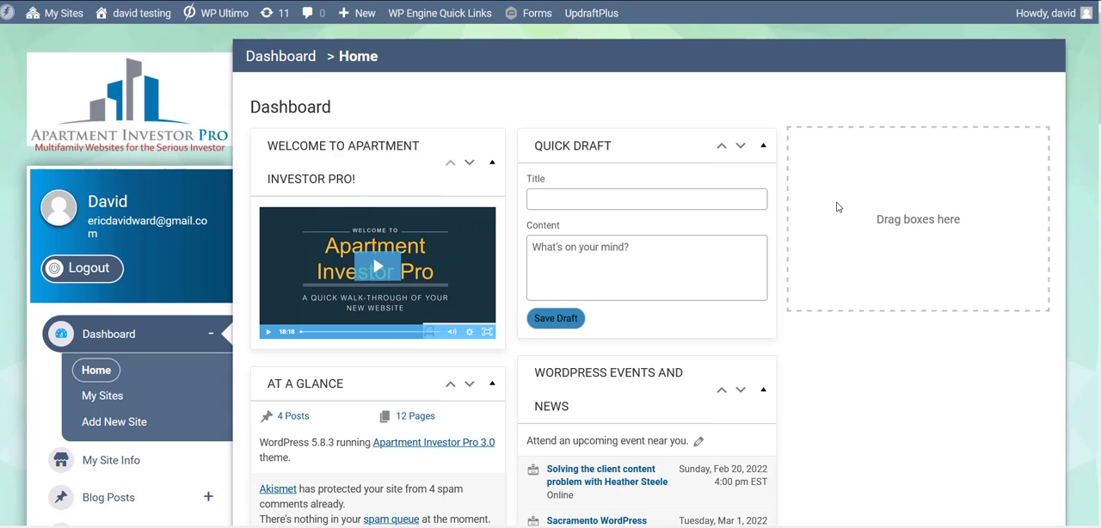
mouse_move(512, 113)
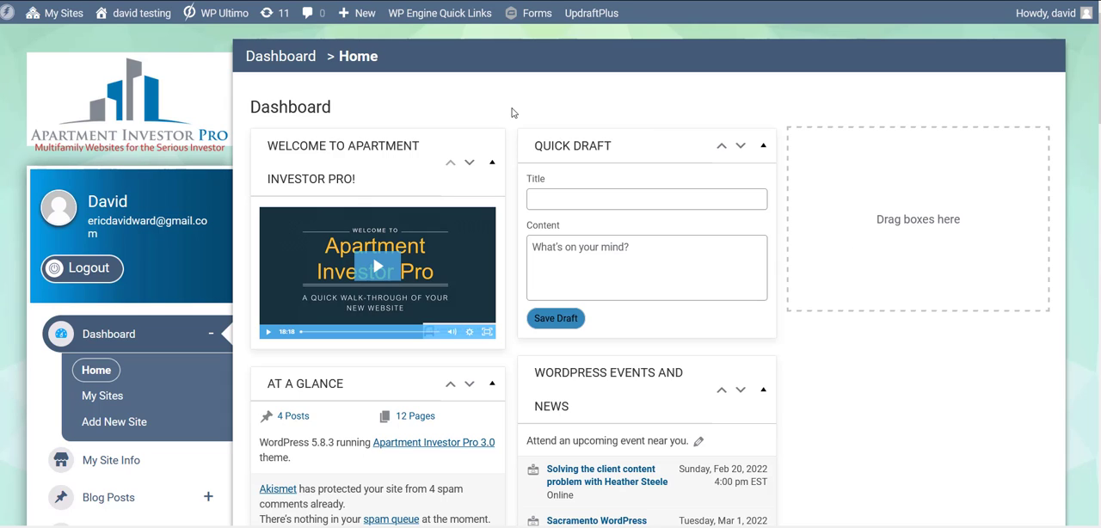
mouse_move(189, 163)
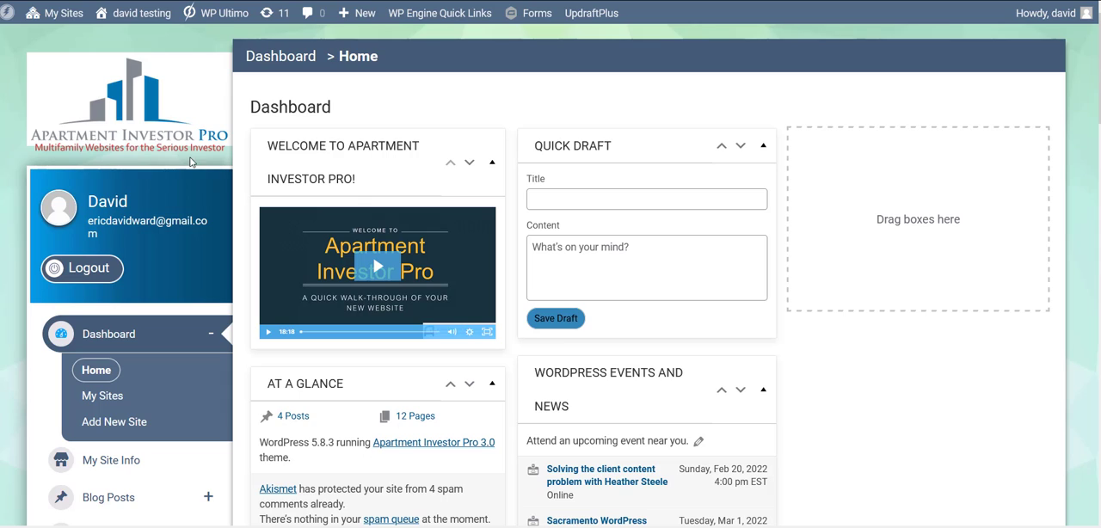
mouse_move(155, 164)
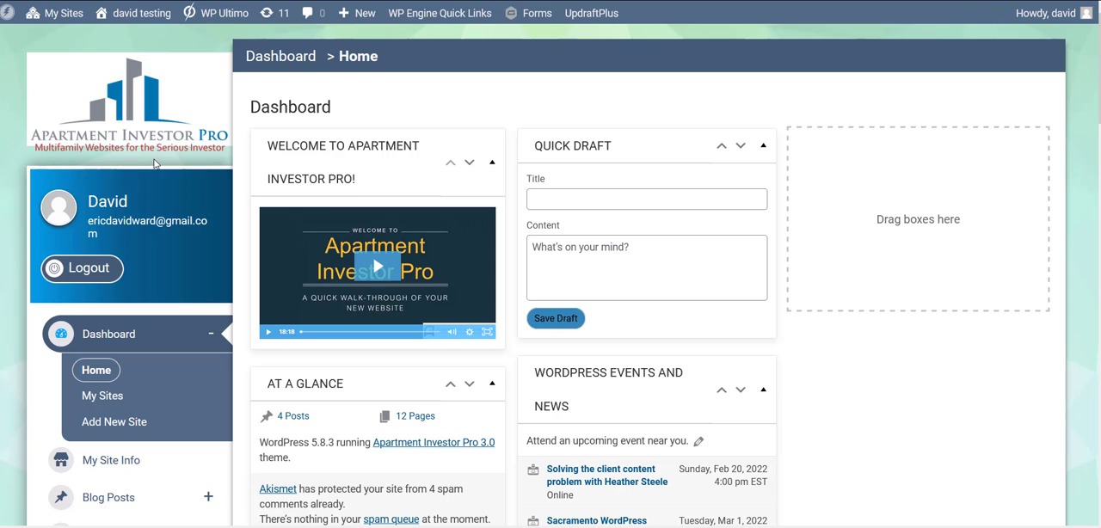
mouse_move(158, 222)
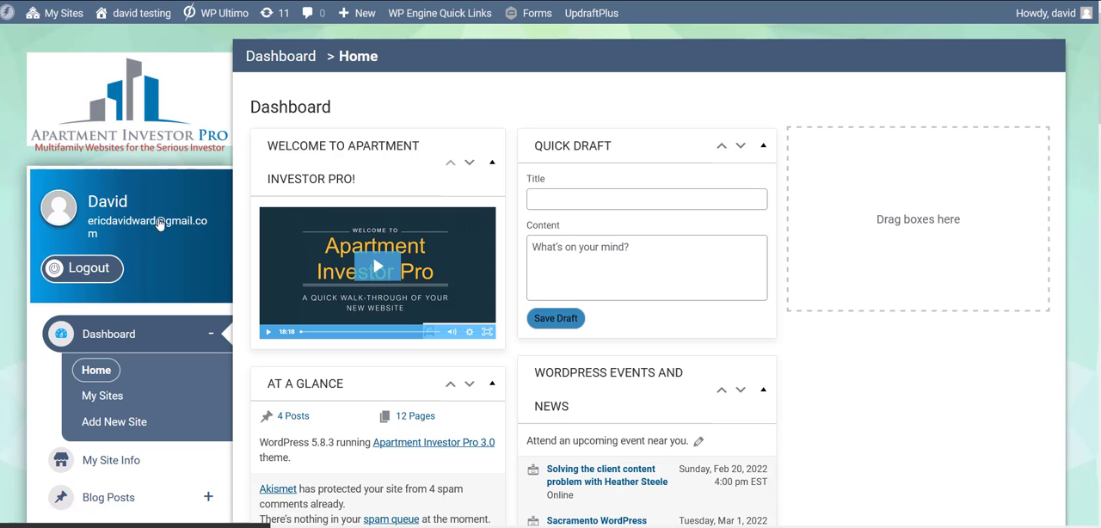
Step: Start a new blank QR code from the QR Codes menu in the admin sidebar
scroll(down, 3)
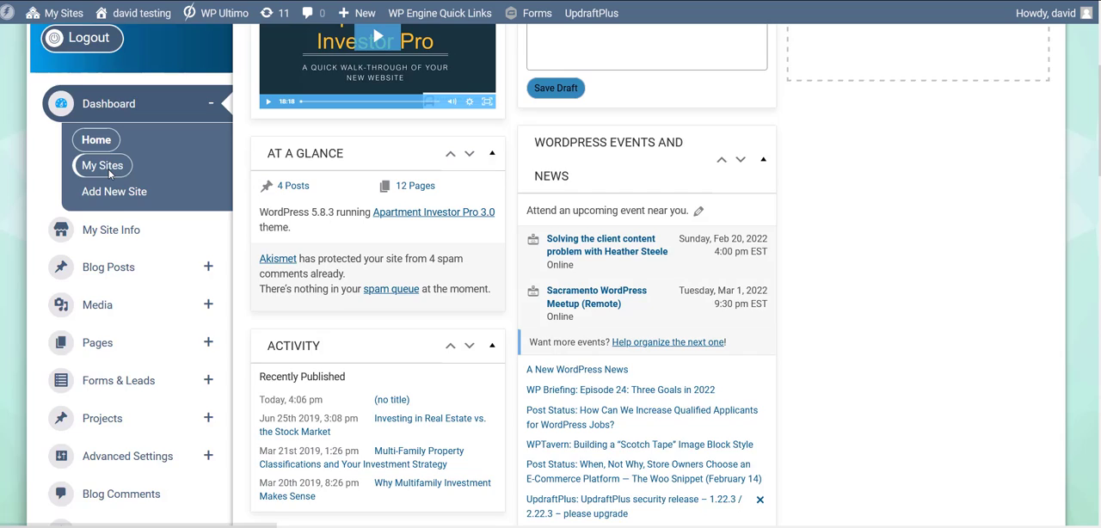
scroll(down, 3)
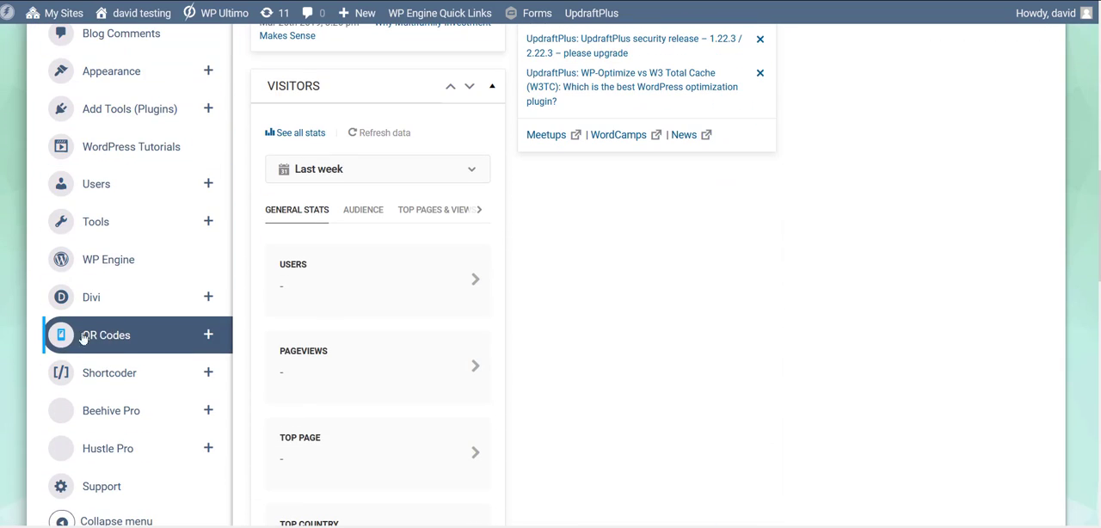
mouse_move(207, 333)
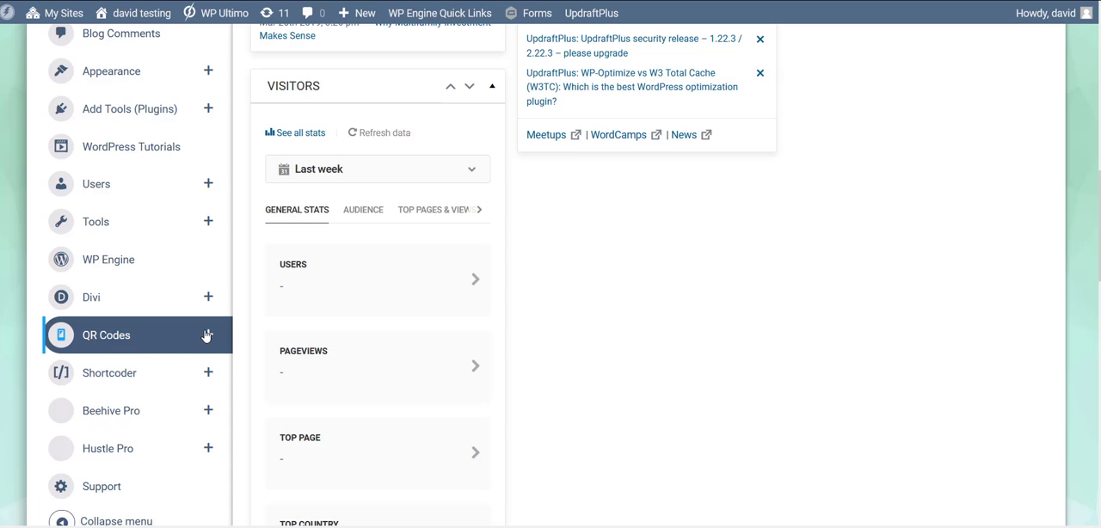
click(107, 336)
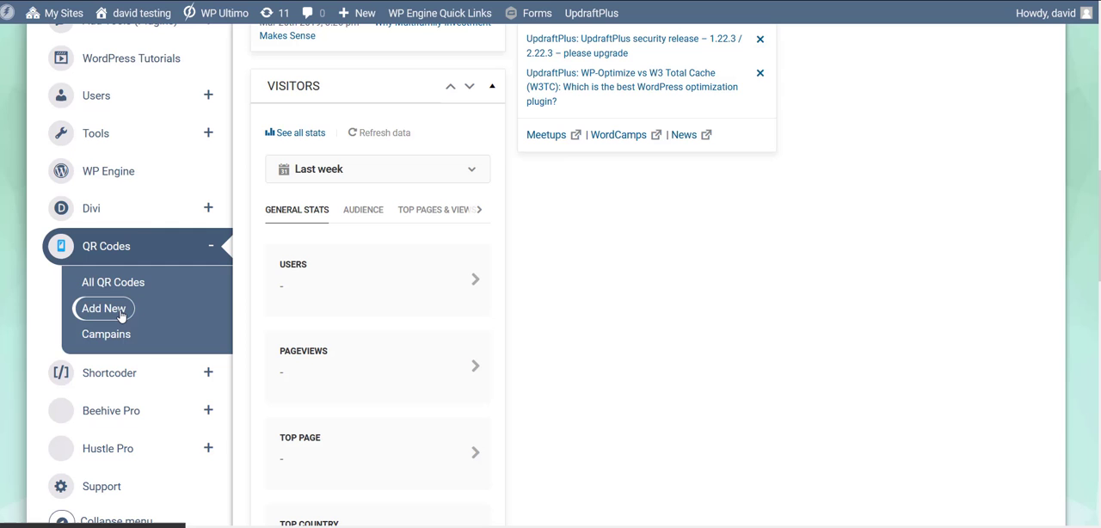
click(103, 308)
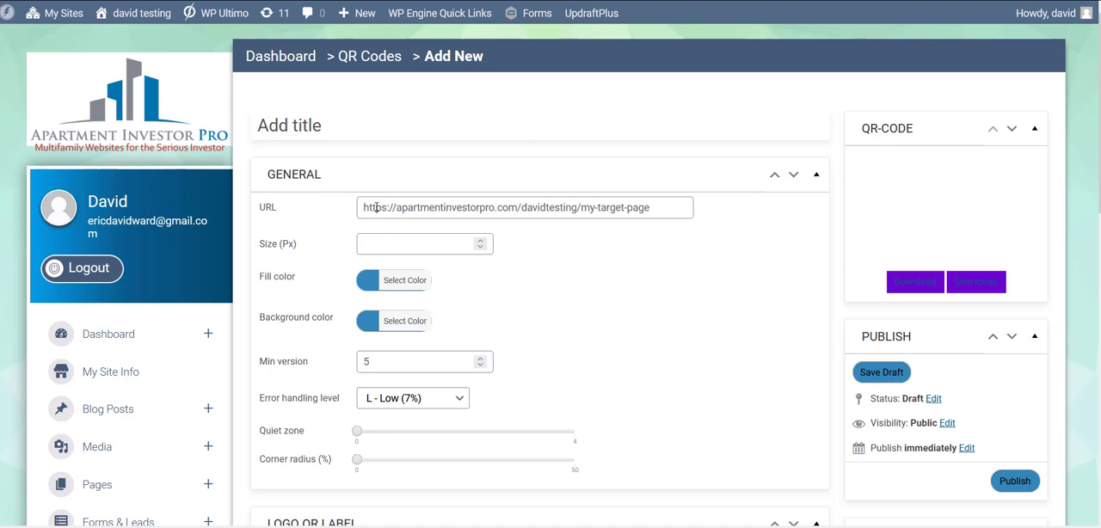
Step: Point the QR code at the investor-profile URL and set its size to 400 px
click(524, 207)
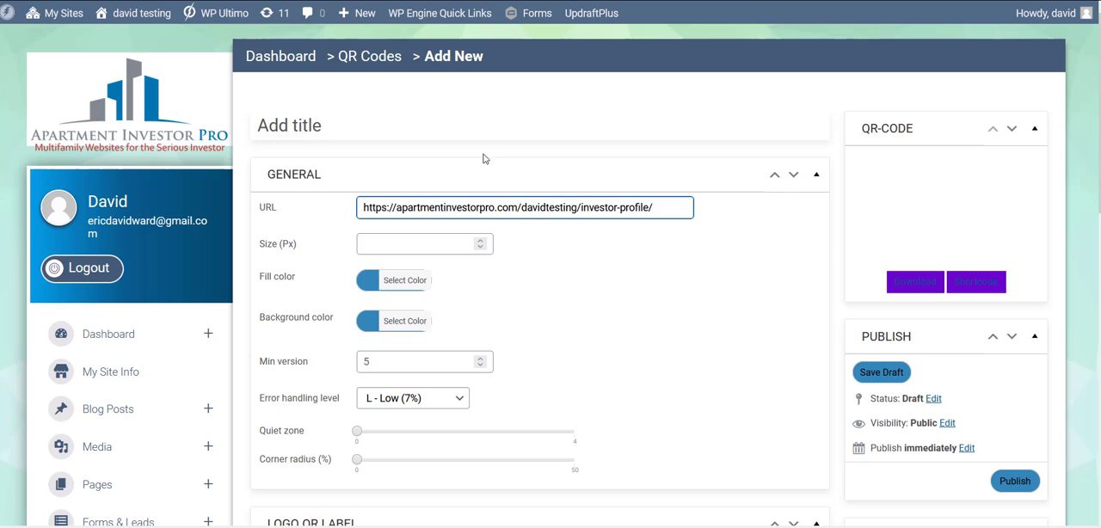
click(416, 244)
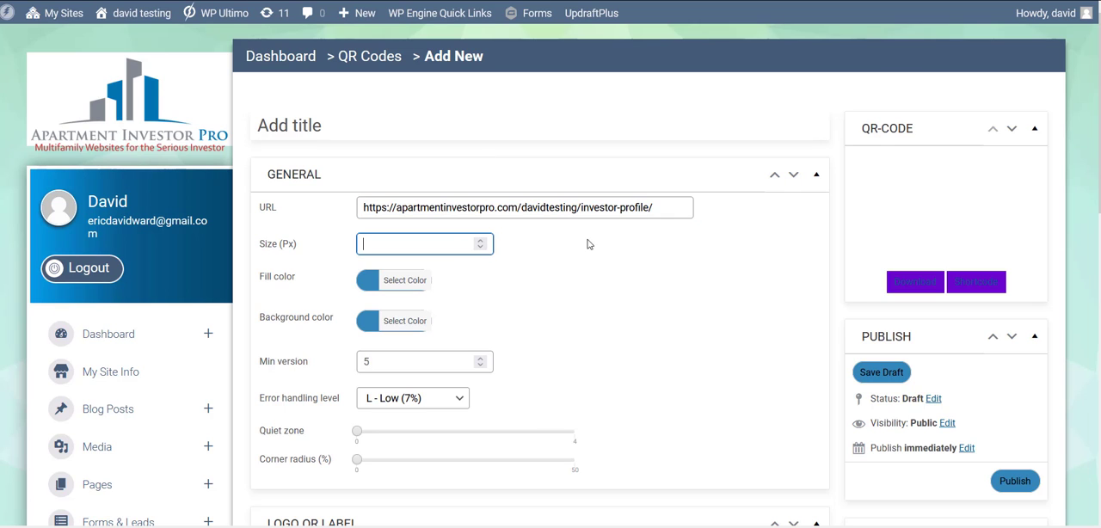
text(4)
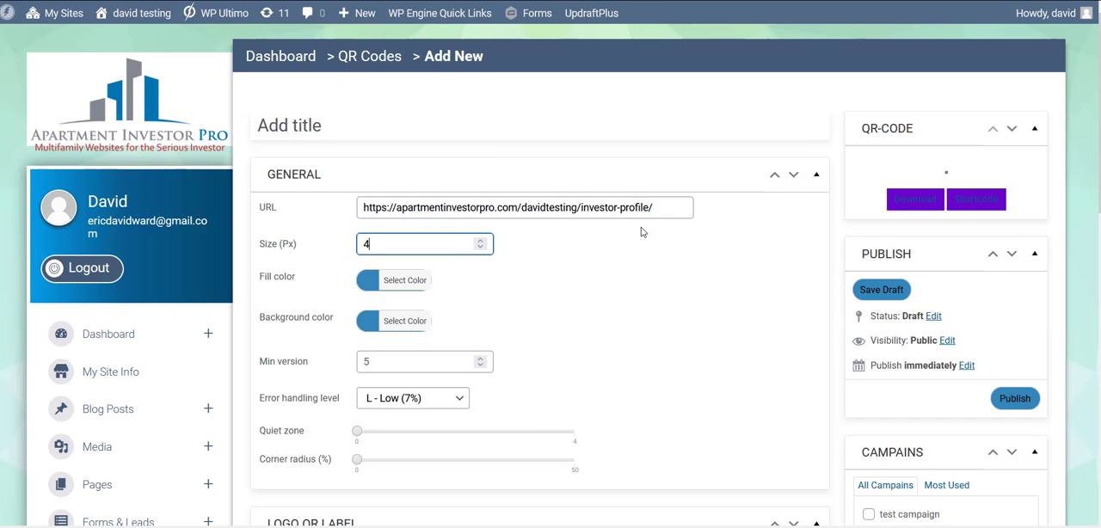
text(00)
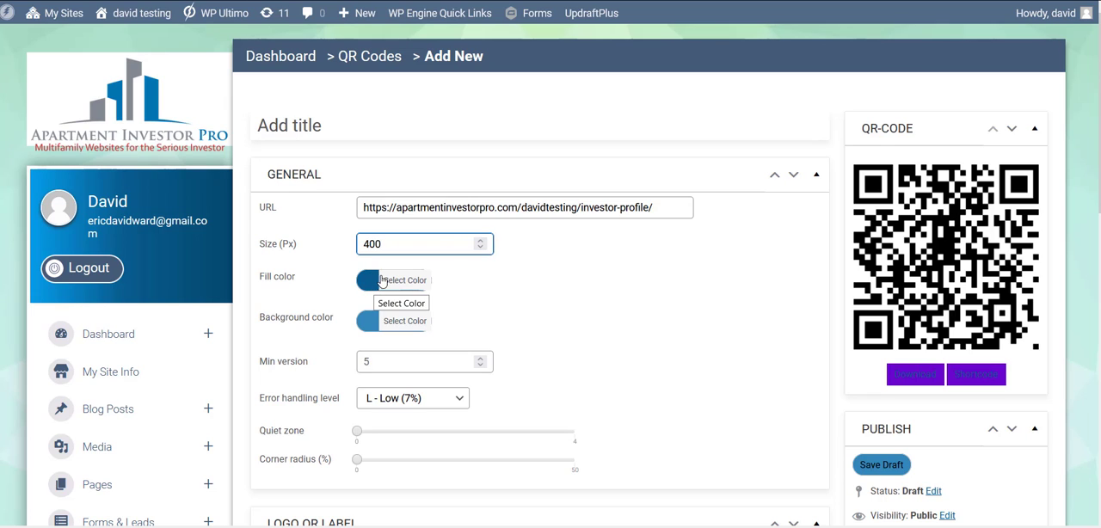
Step: Give the QR code a blue fill on a white background and move down toward Publish
click(392, 278)
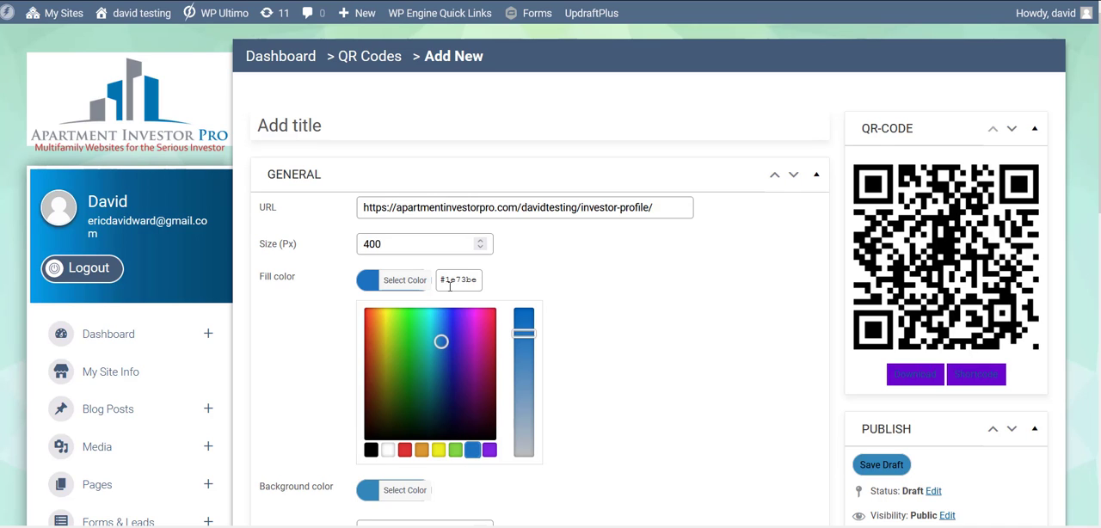
click(392, 278)
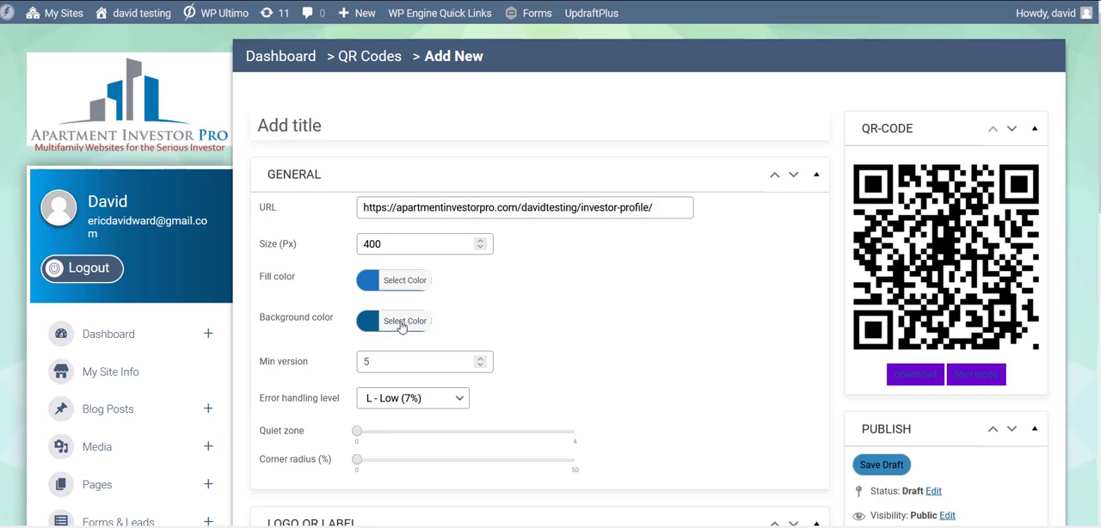
click(404, 321)
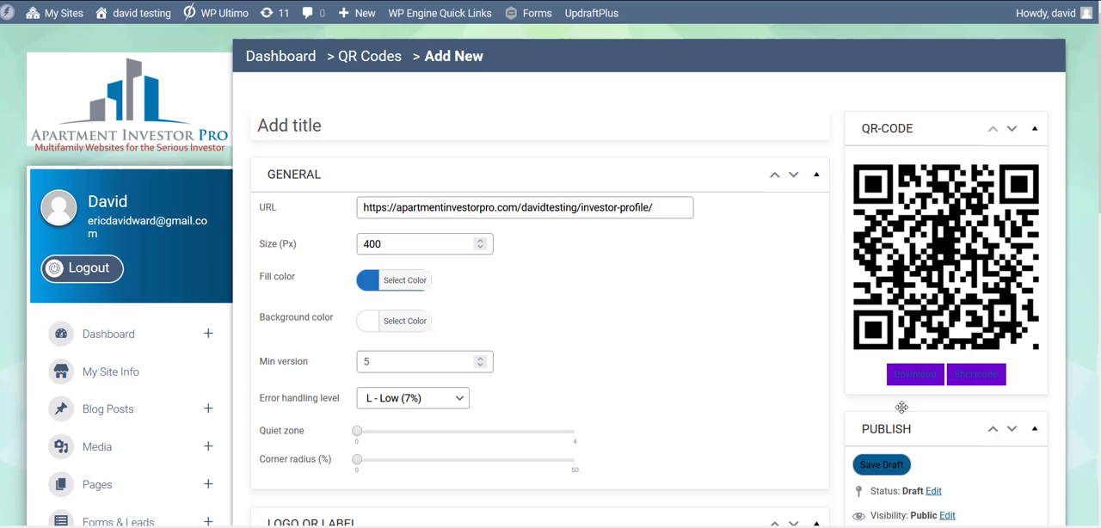
scroll(down, 3)
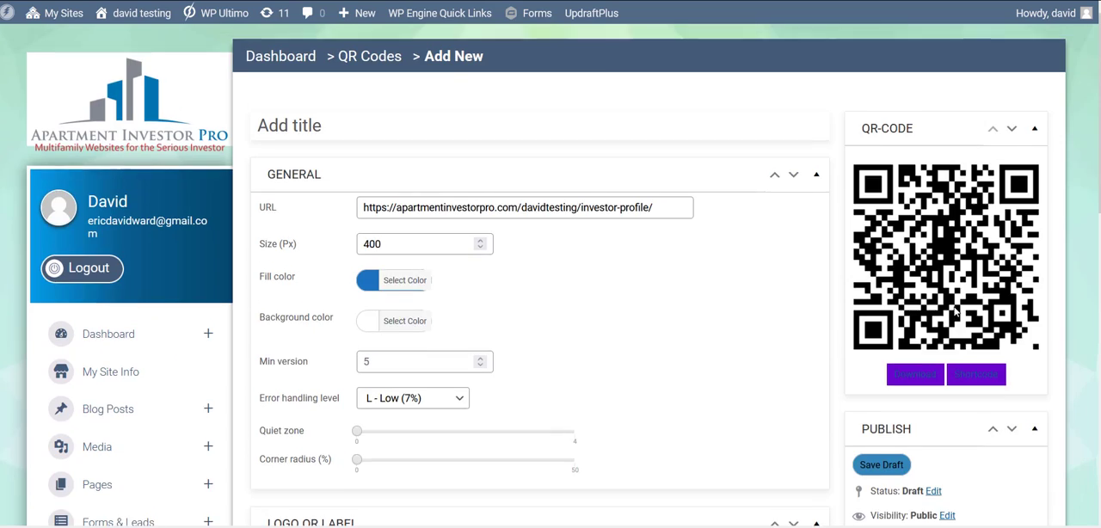
scroll(down, 3)
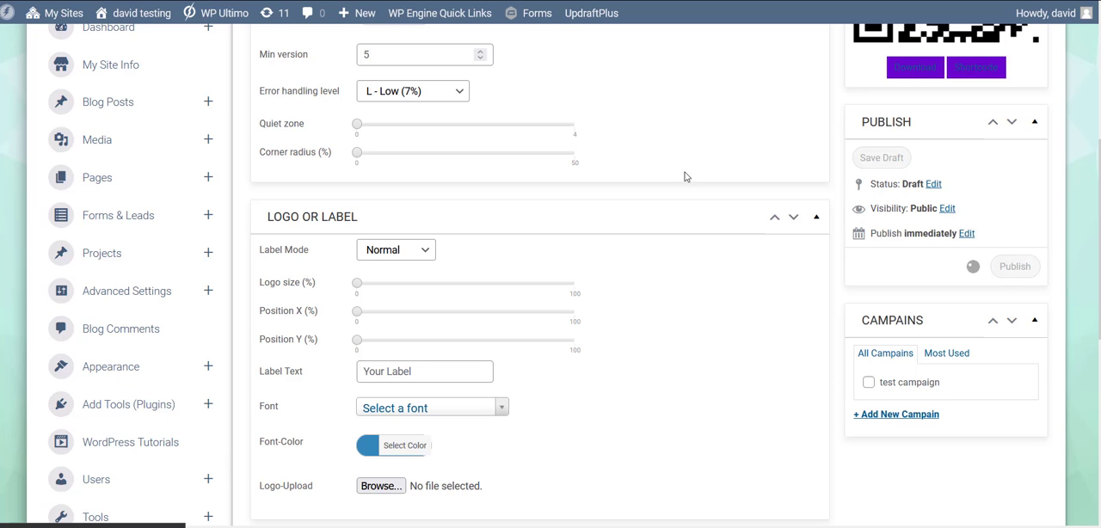
mouse_move(757, 205)
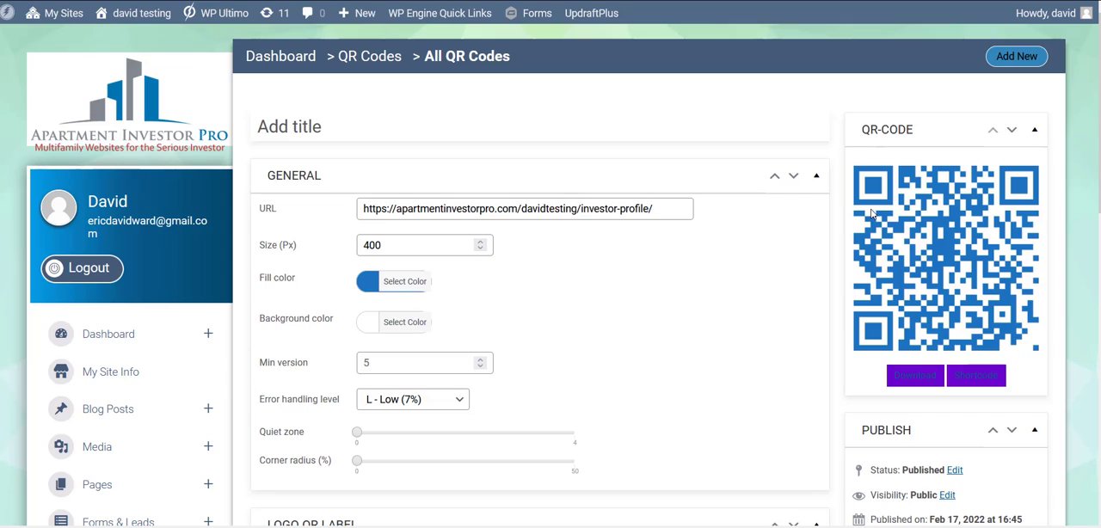
Step: Widen the quiet-zone margin with the slider, then bring it back to zero
scroll(down, 3)
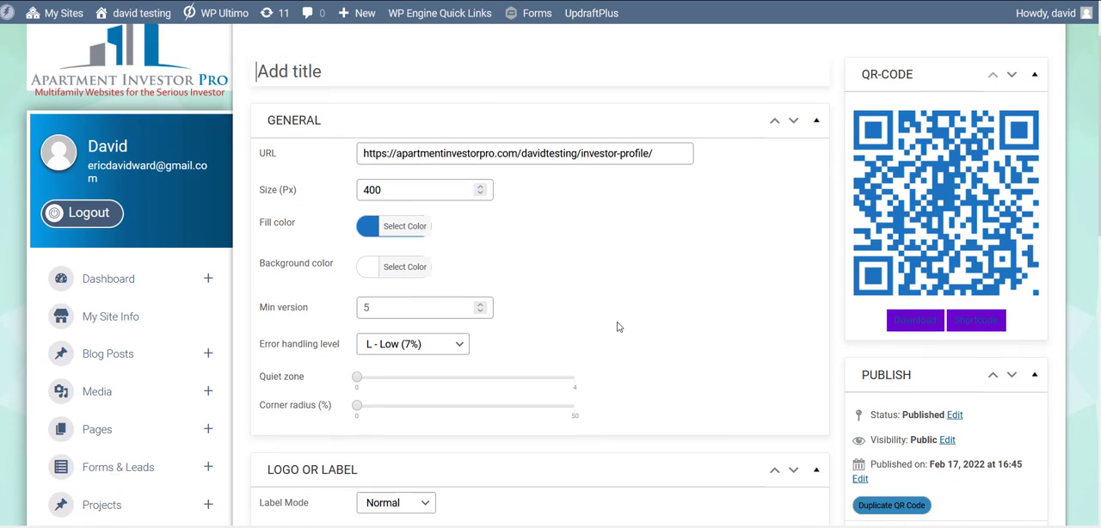
scroll(down, 3)
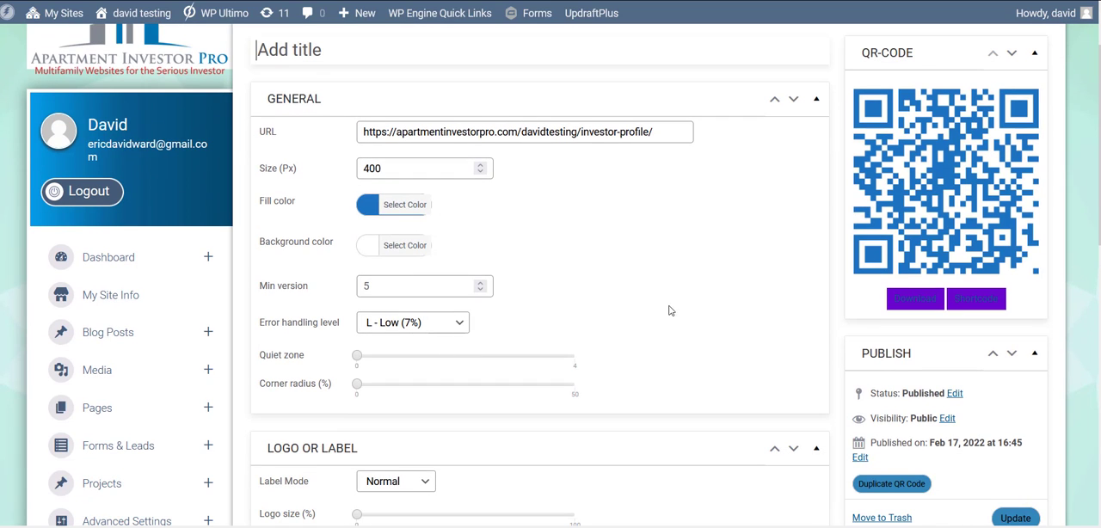
mouse_move(585, 276)
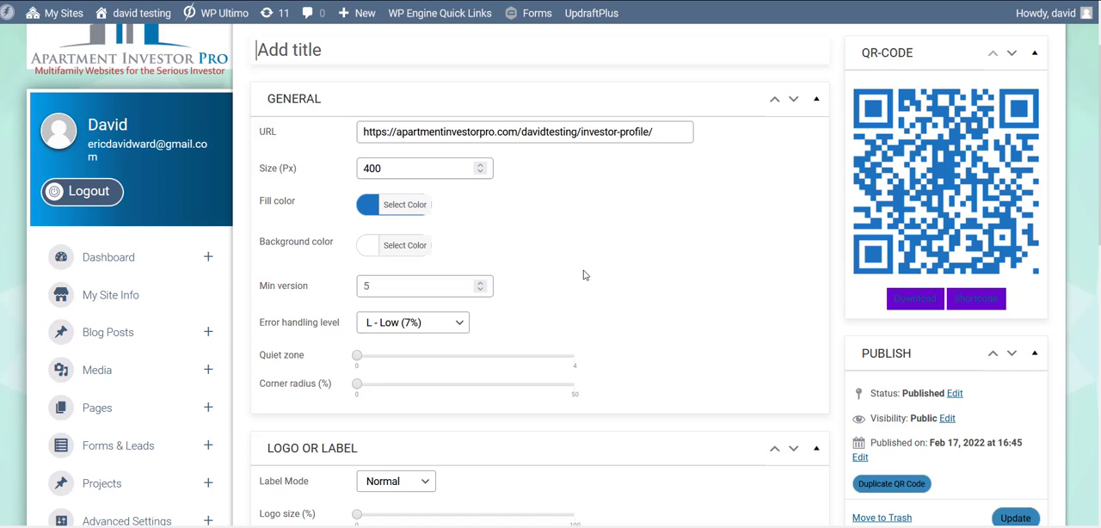
mouse_move(379, 361)
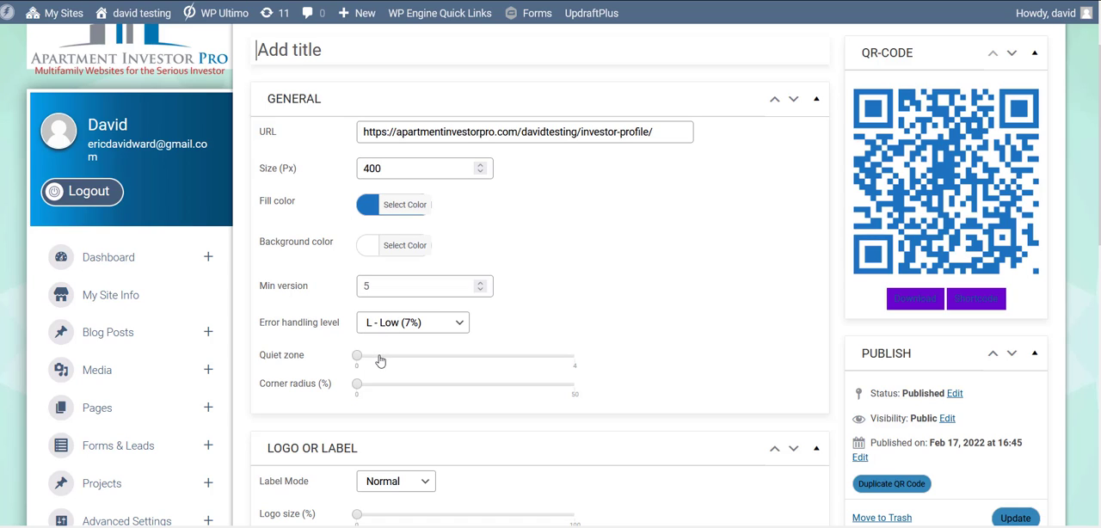
drag(356, 355, 409, 354)
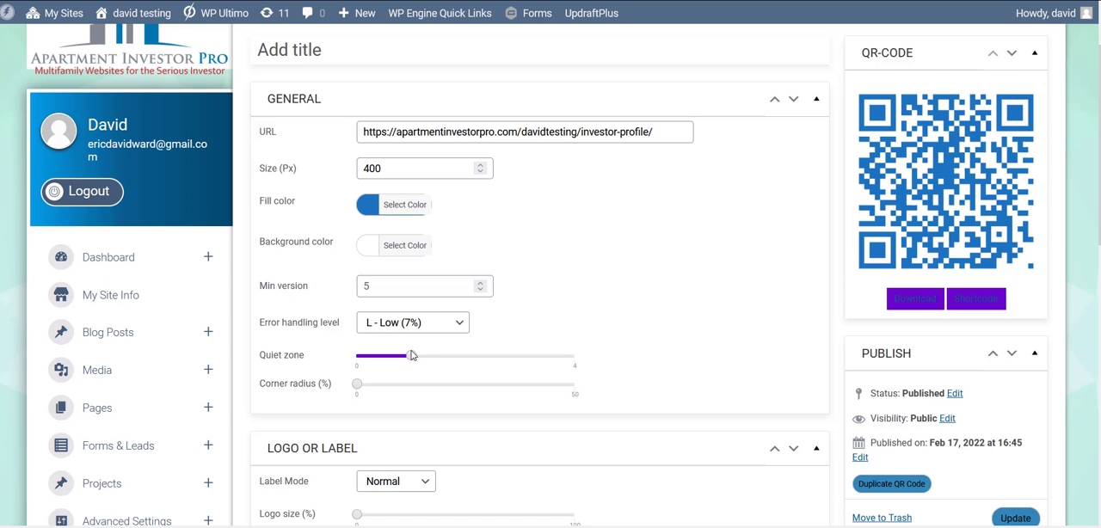
drag(404, 354, 463, 354)
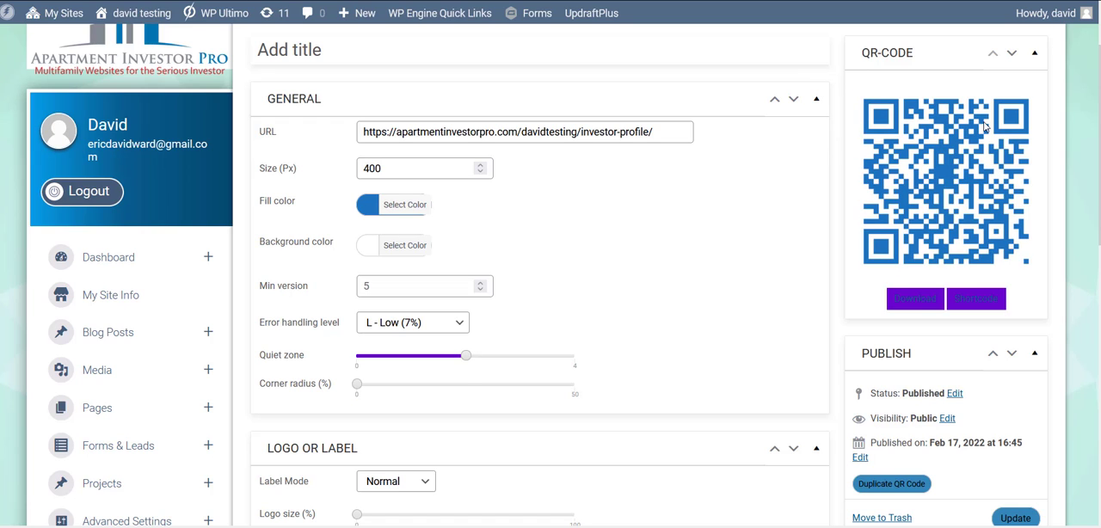
mouse_move(953, 94)
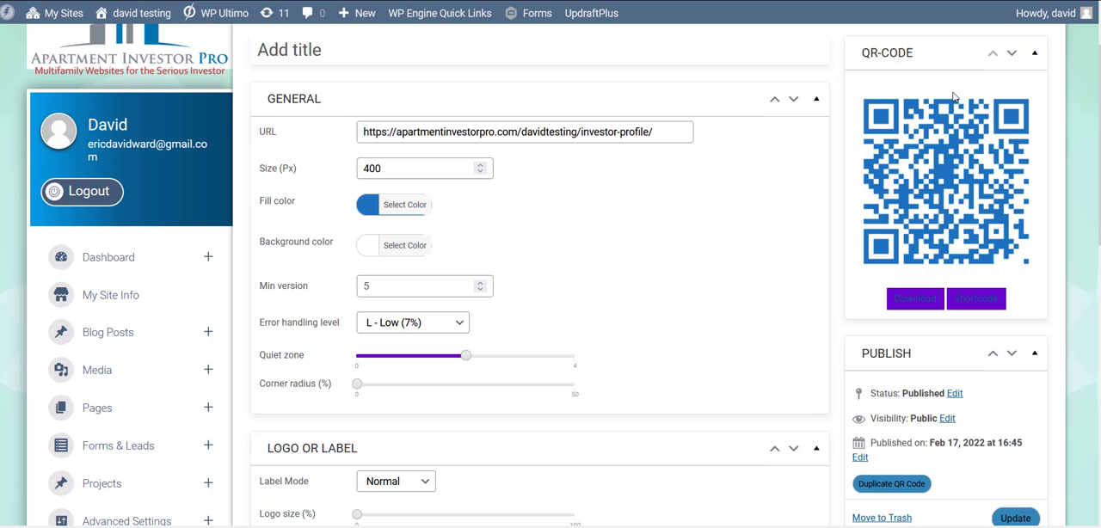
mouse_move(826, 148)
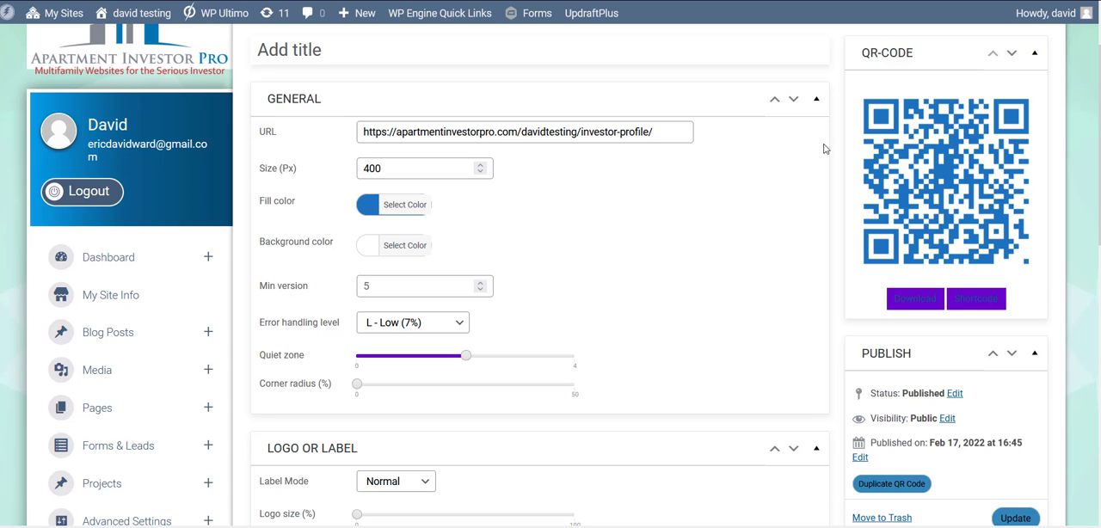
drag(464, 354, 358, 354)
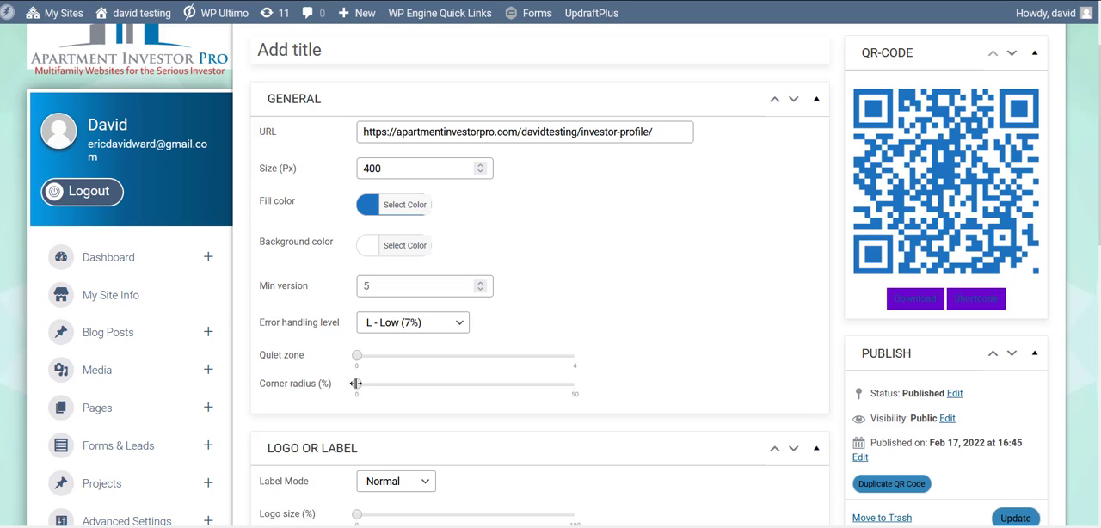
Step: Try the corner radius up to maximum and back, settling at about half
drag(356, 384, 457, 385)
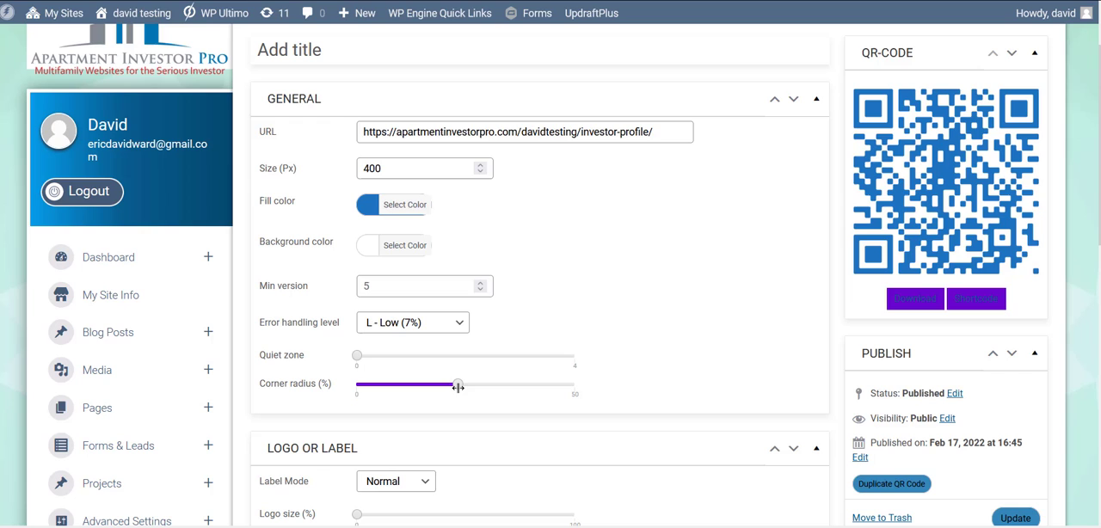
drag(457, 385, 482, 386)
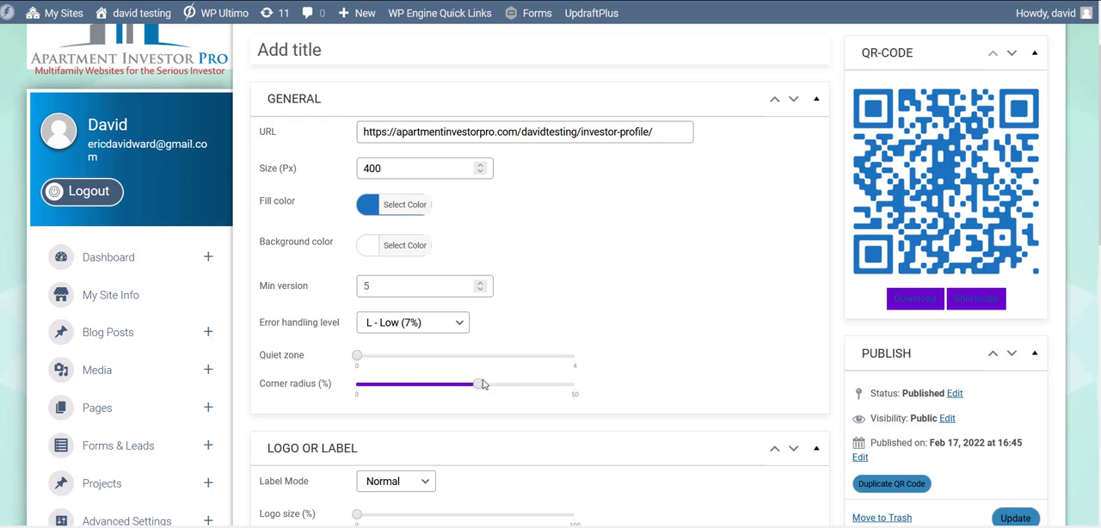
drag(479, 385, 574, 385)
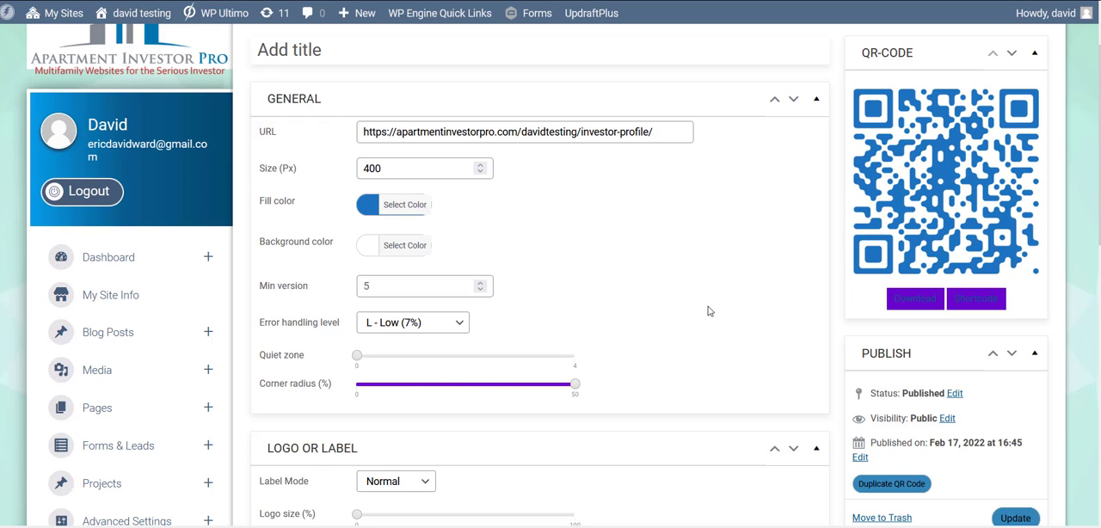
mouse_move(905, 200)
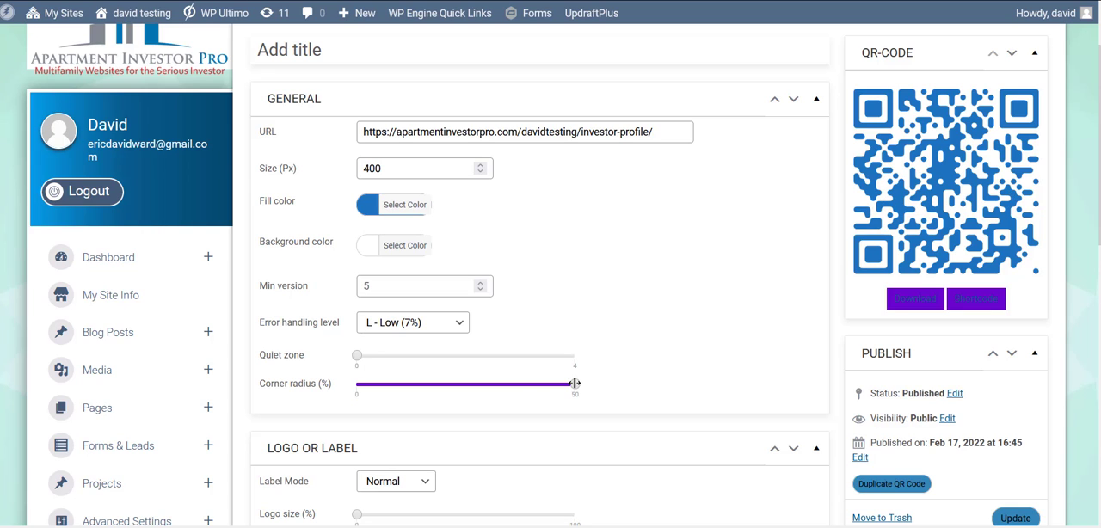
drag(574, 384, 356, 384)
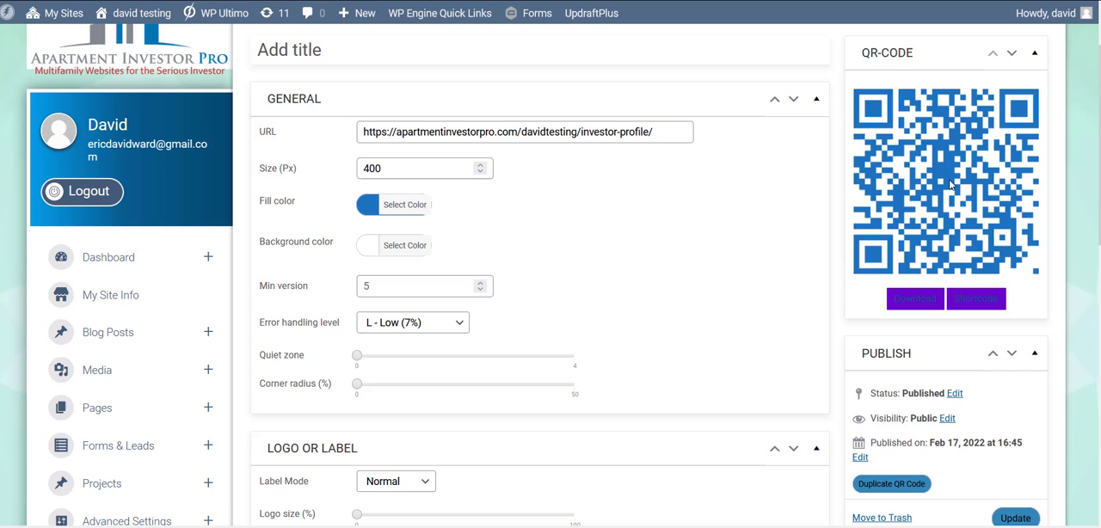
drag(356, 384, 448, 384)
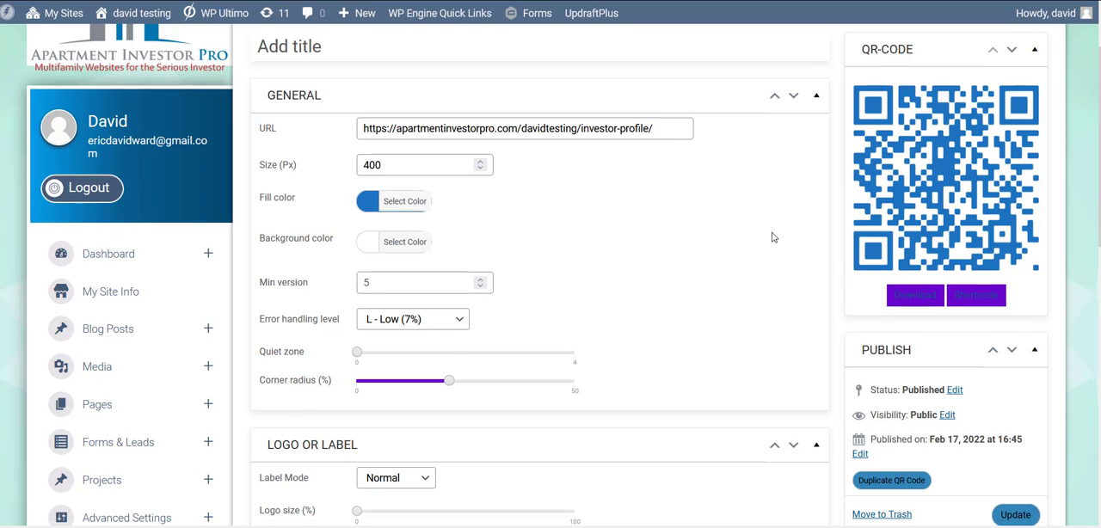
Step: Switch Label Mode to Label-Strip and enter 'Sign up today!' as the label text
scroll(down, 3)
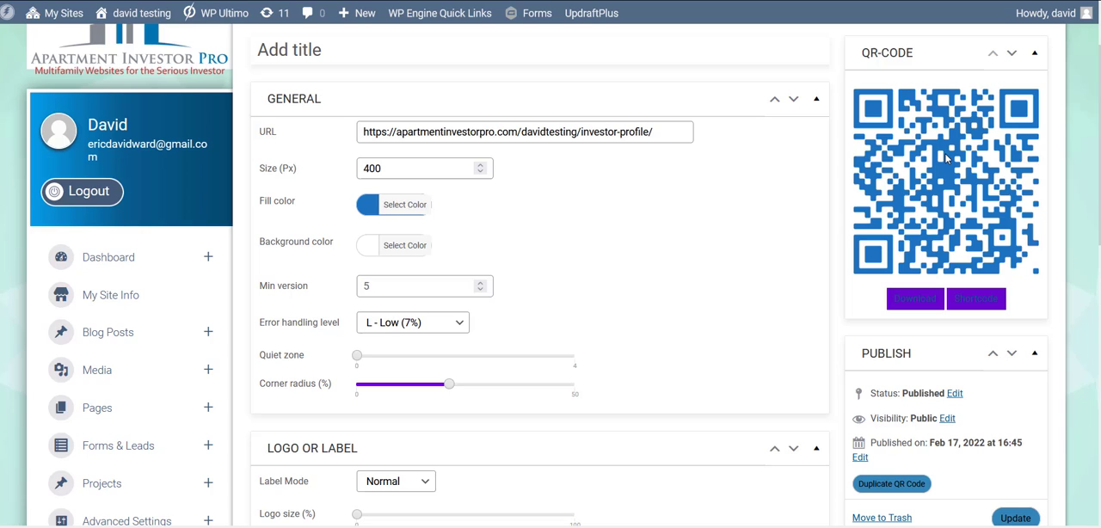
click(425, 329)
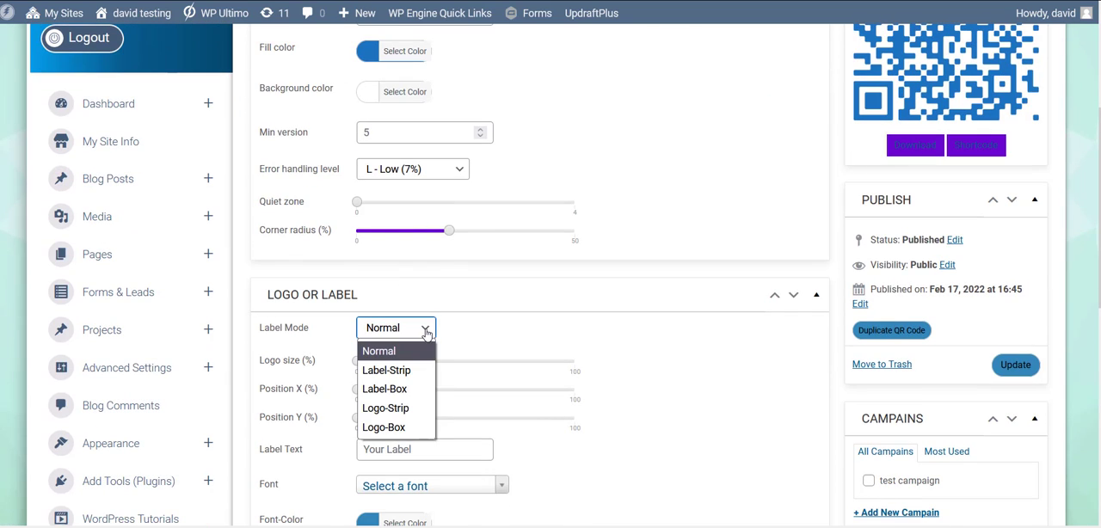
mouse_move(396, 370)
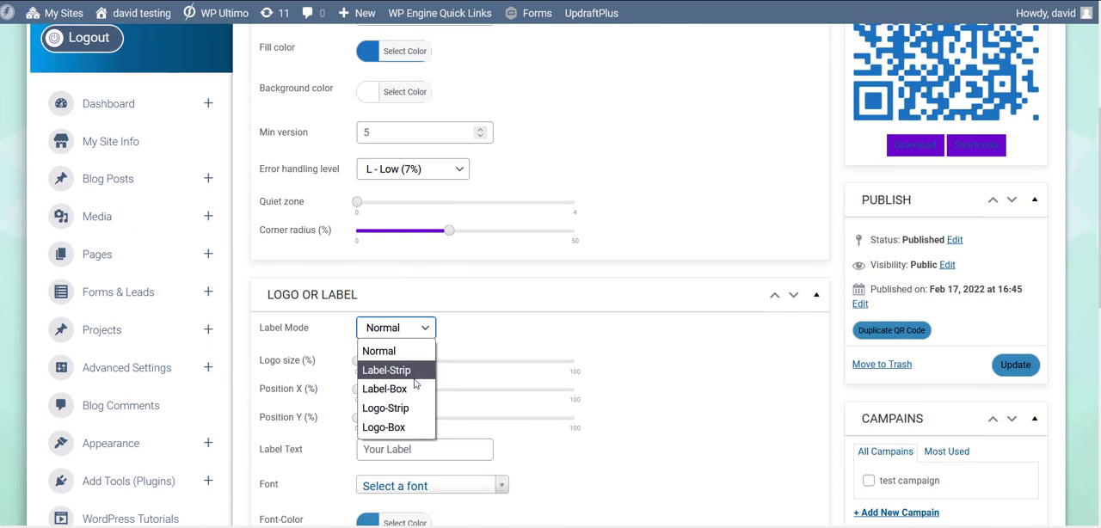
click(386, 370)
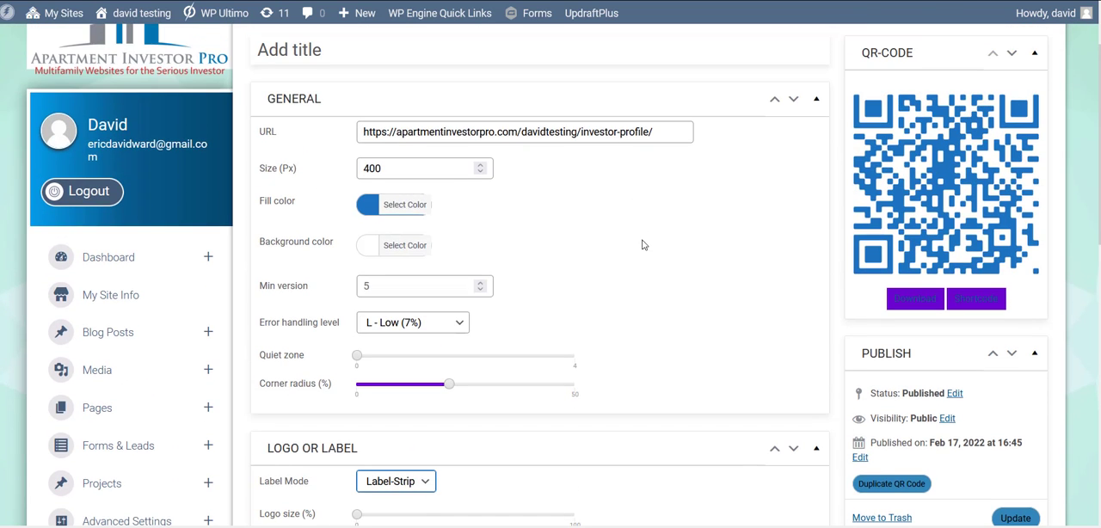
scroll(down, 3)
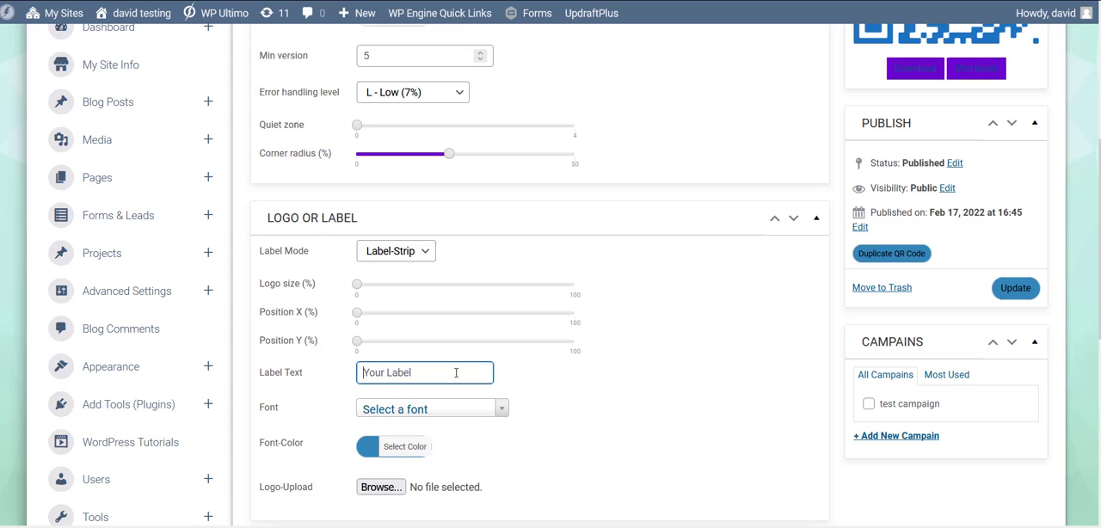
text(Sign up today!)
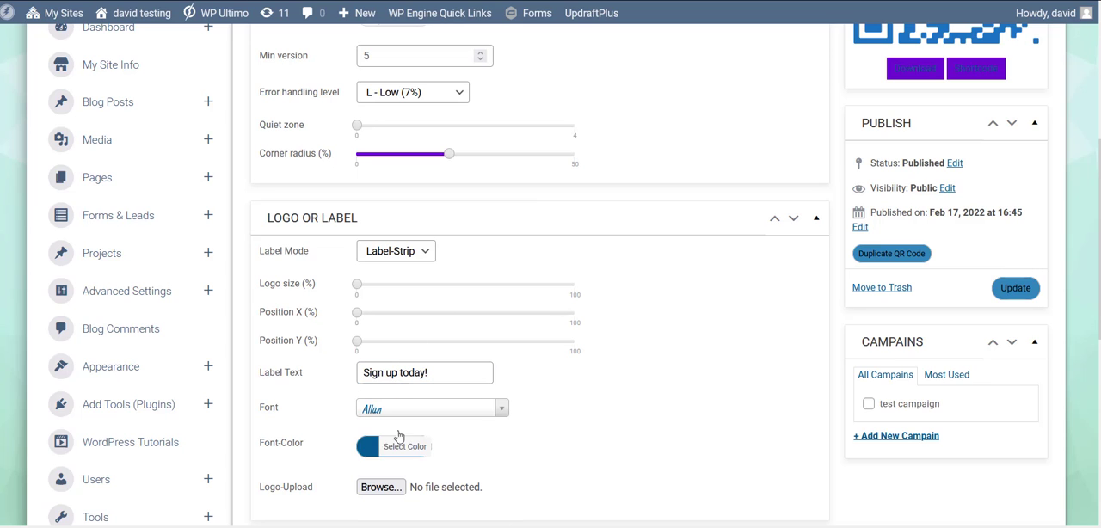
Step: Make the label's font colour red
click(402, 447)
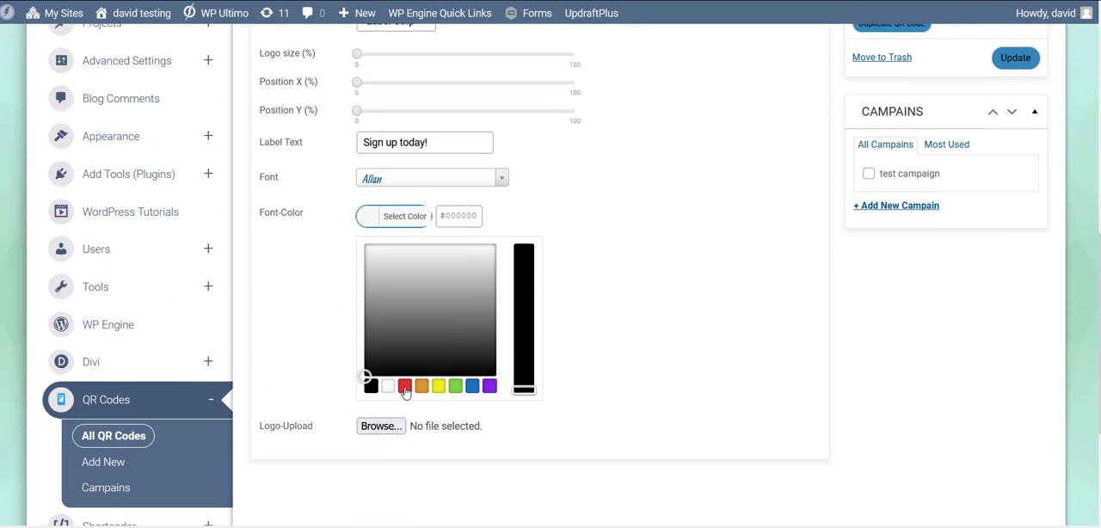
click(404, 385)
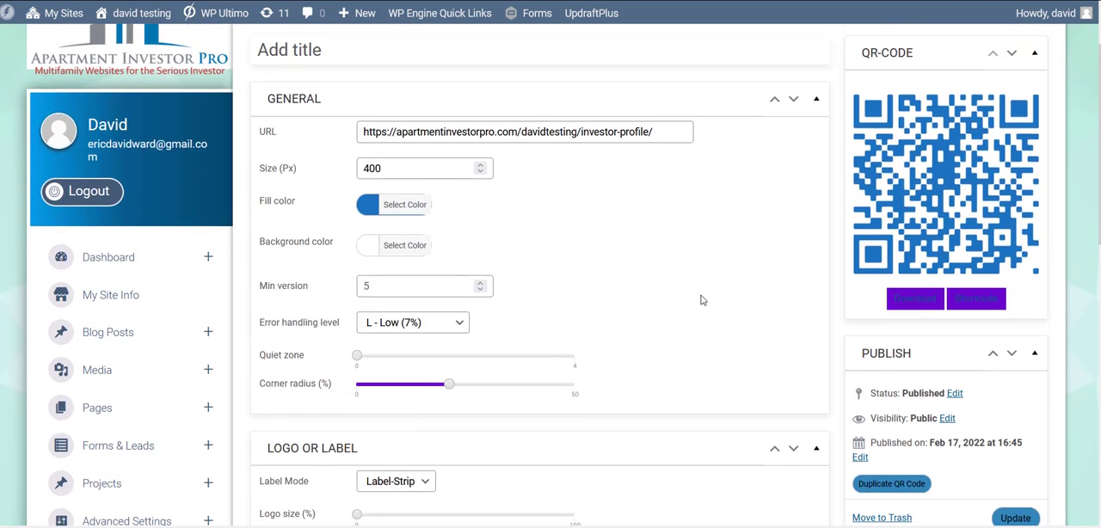
Step: Enlarge the label to about 20% and centre it horizontally across the code
scroll(down, 3)
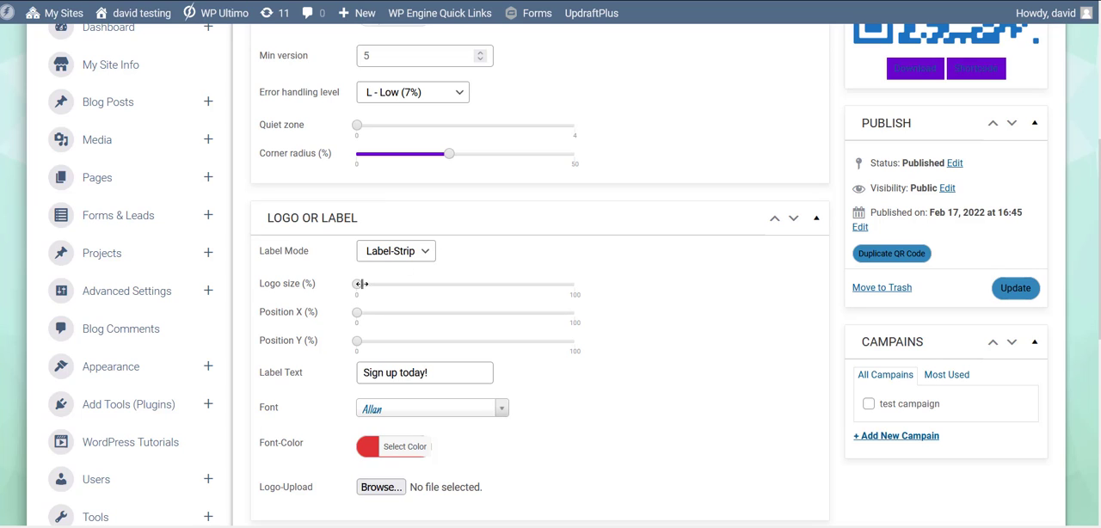
drag(356, 284, 419, 284)
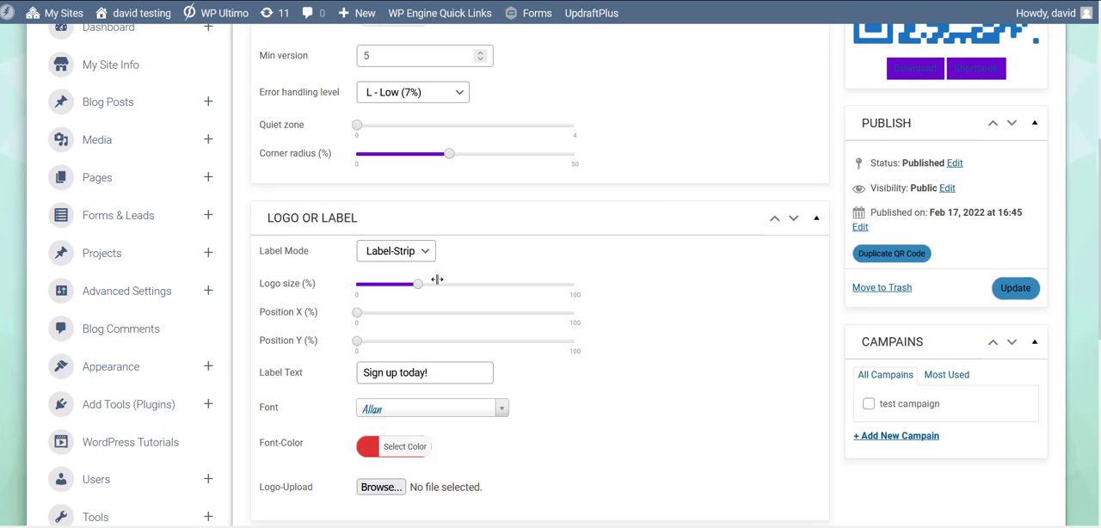
drag(418, 284, 392, 284)
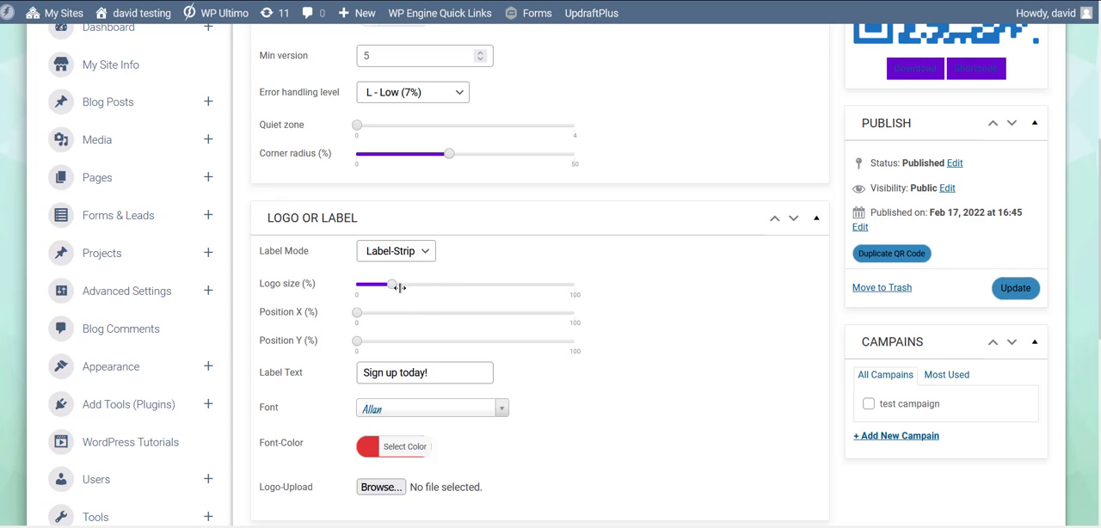
drag(393, 283, 406, 284)
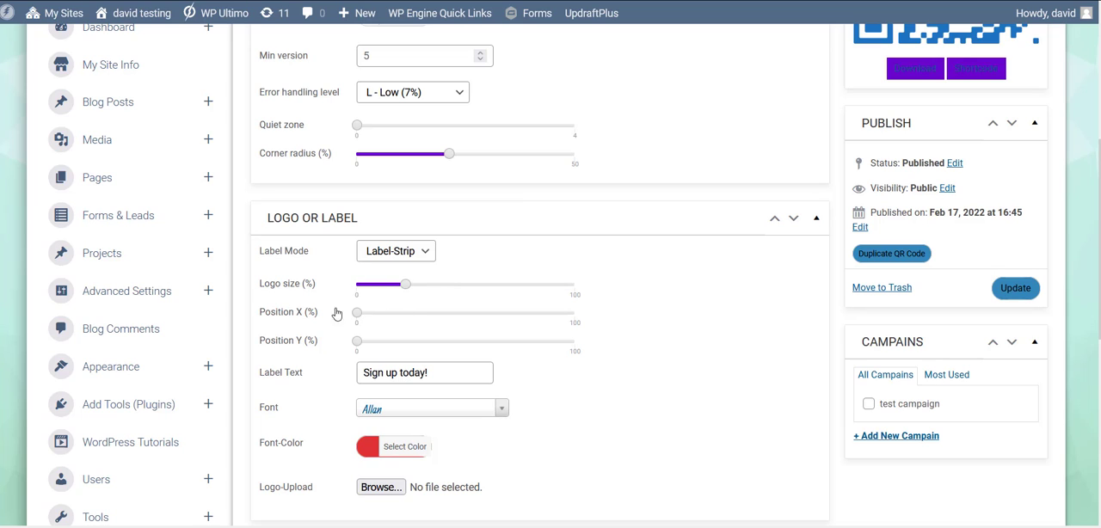
mouse_move(386, 303)
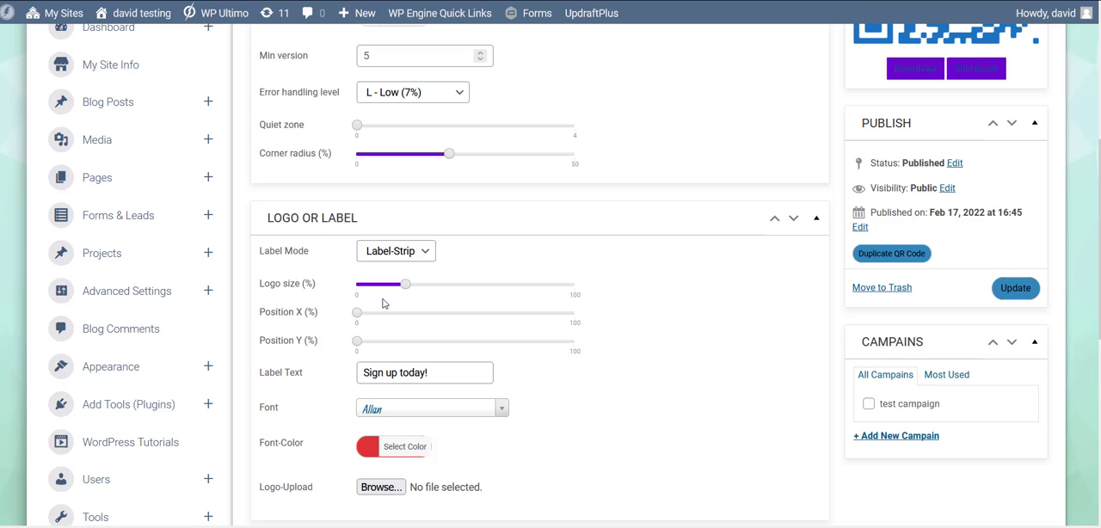
mouse_move(356, 313)
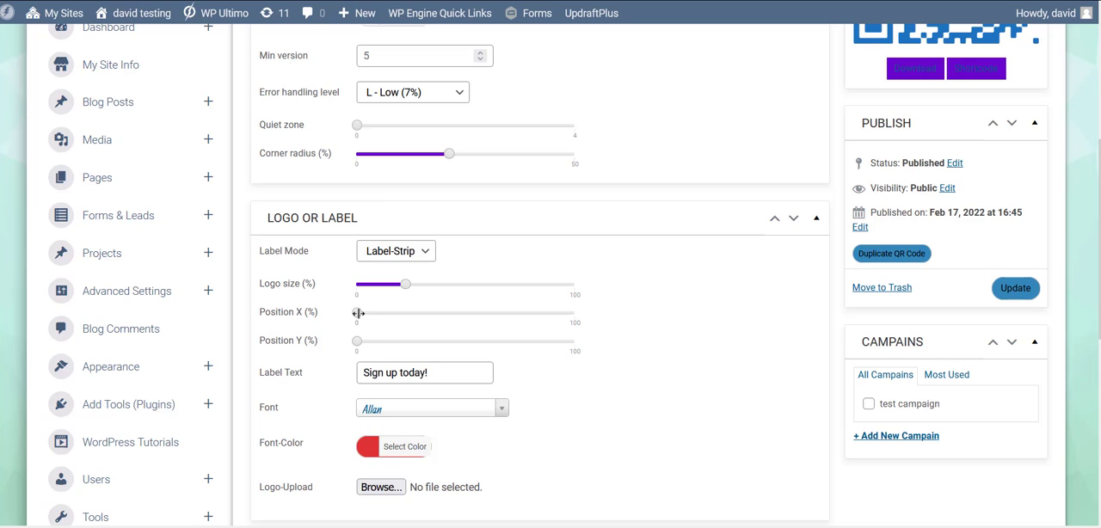
drag(358, 313, 455, 313)
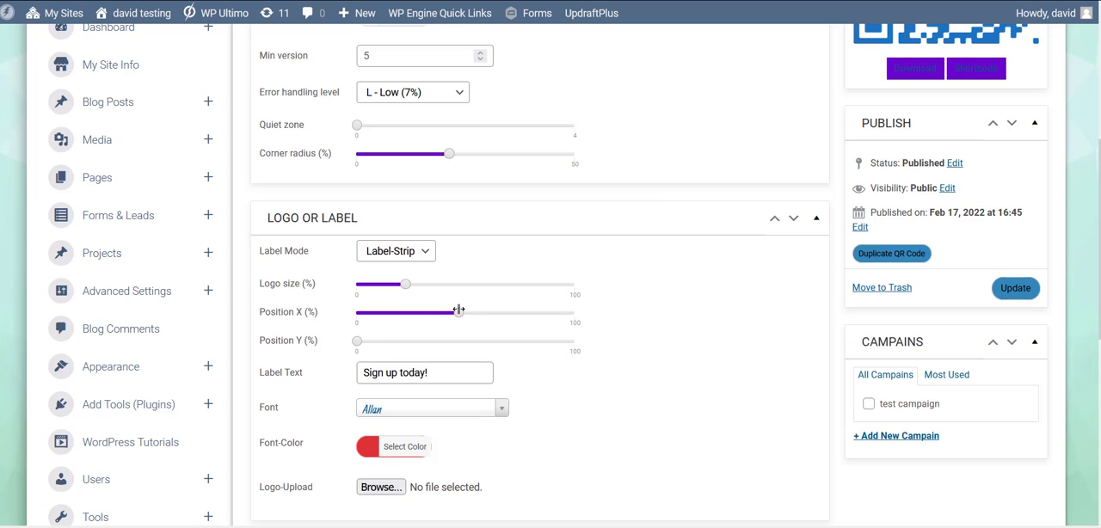
drag(356, 340, 457, 340)
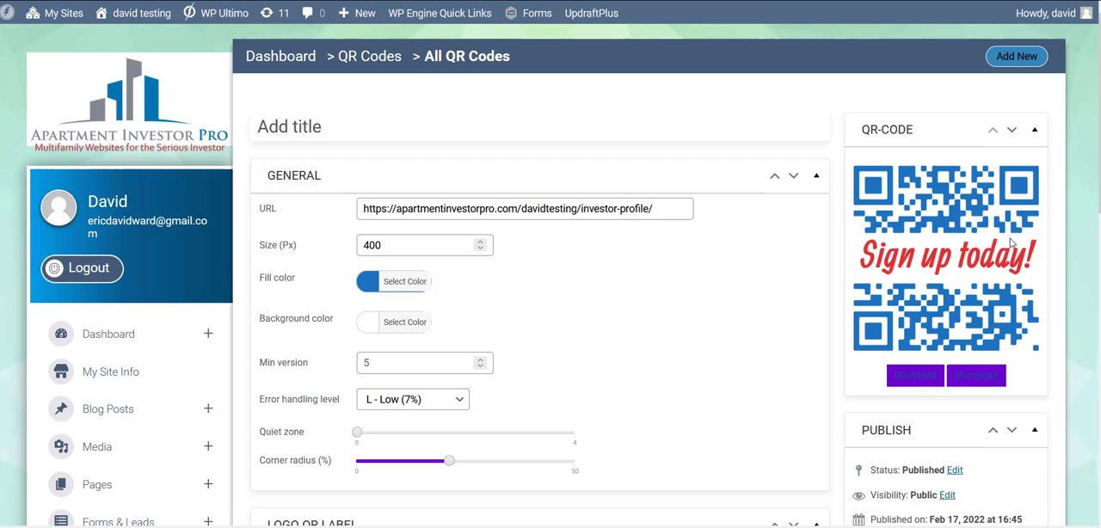
Step: Change Label Mode to Label-Box and update the QR code
scroll(down, 3)
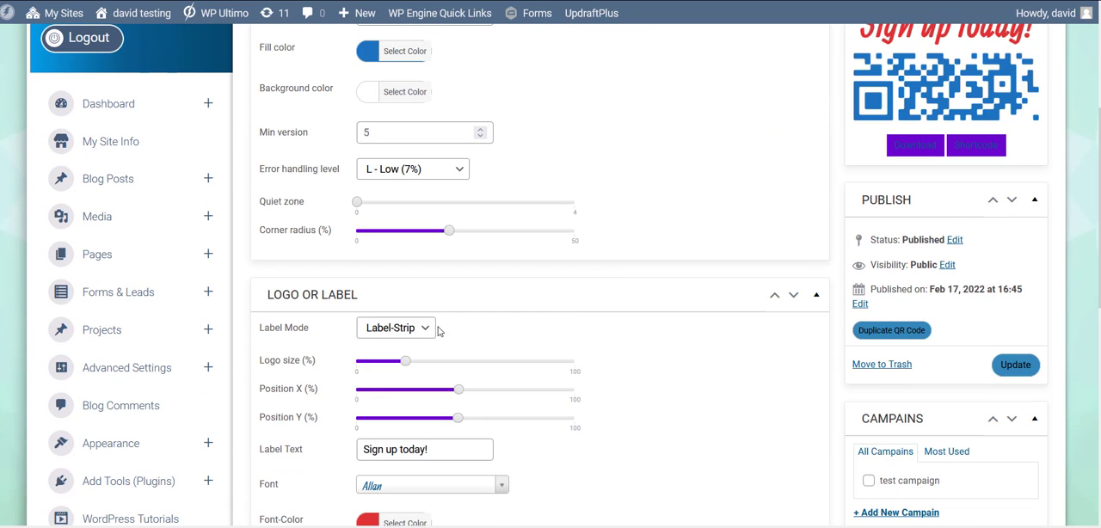
click(396, 329)
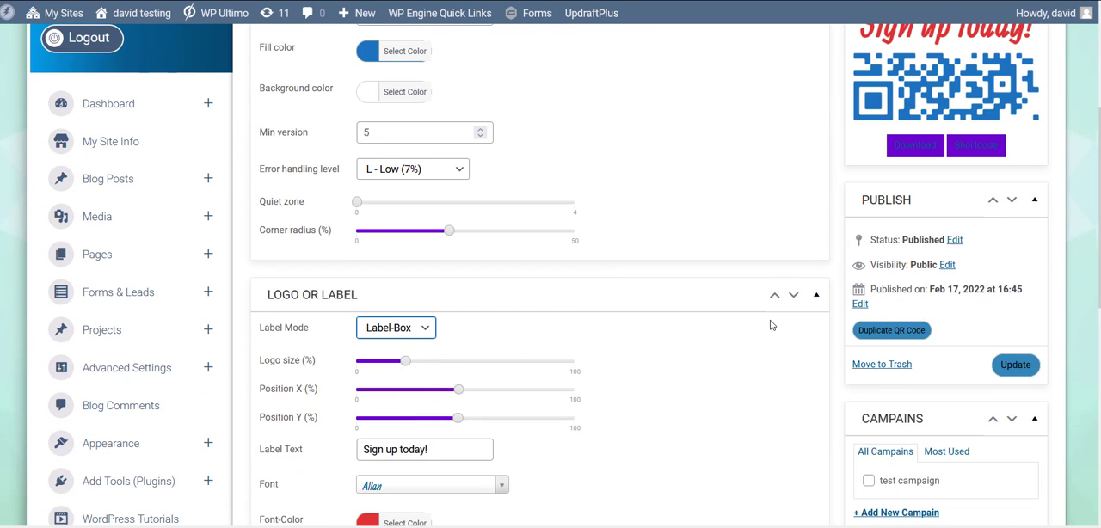
scroll(down, 3)
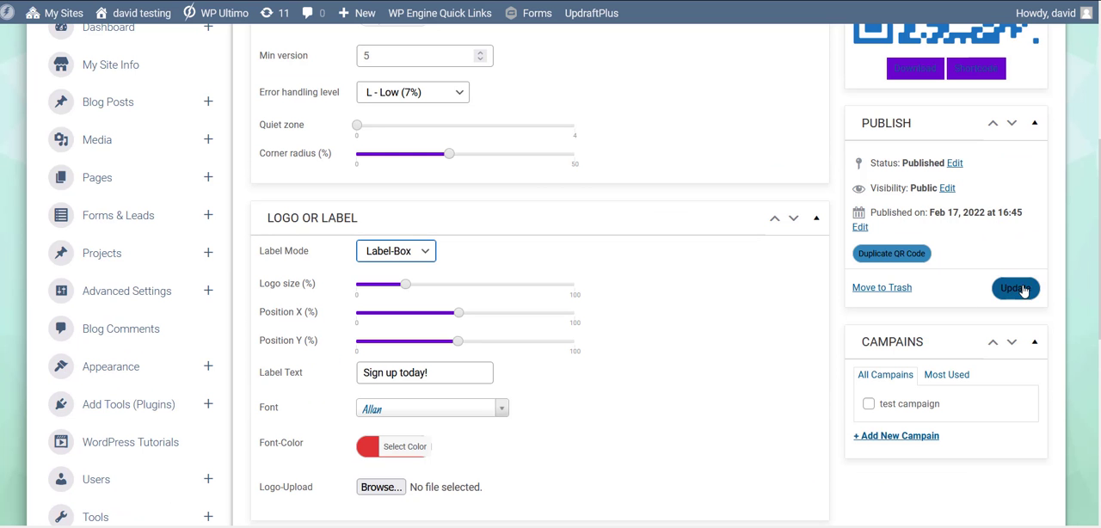
click(1015, 289)
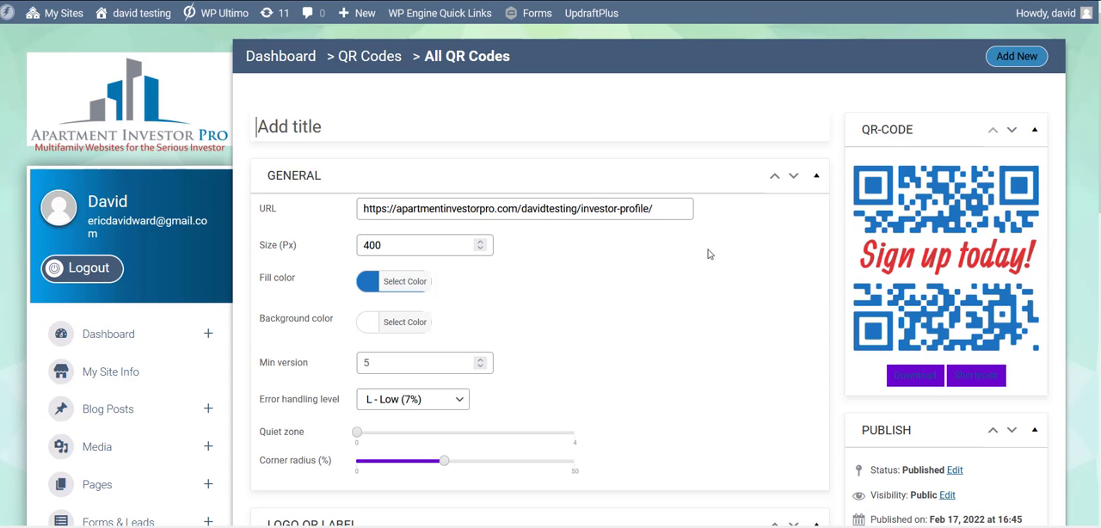
Step: Shrink the label with the Logo size slider and update the QR code again
scroll(down, 3)
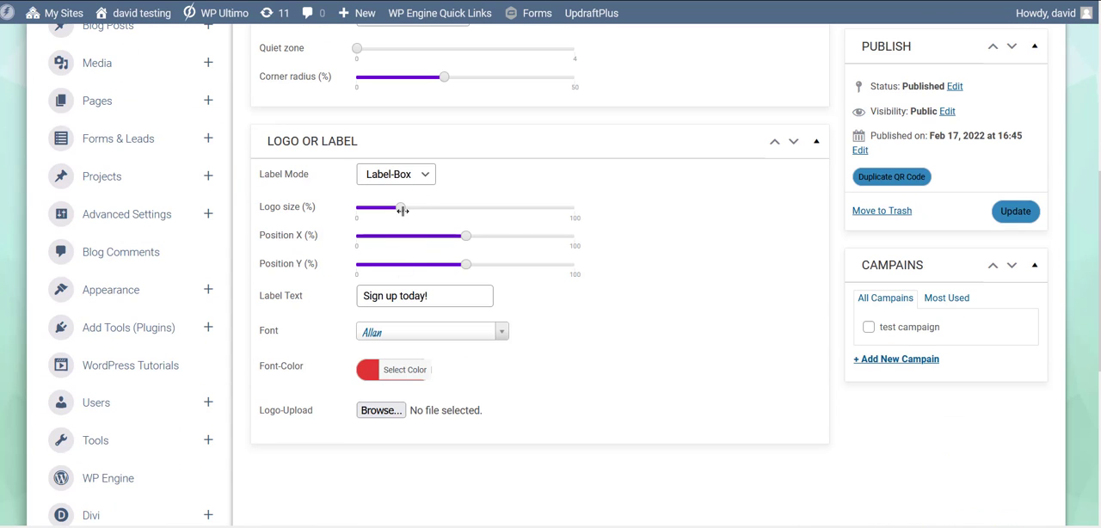
drag(399, 209, 375, 210)
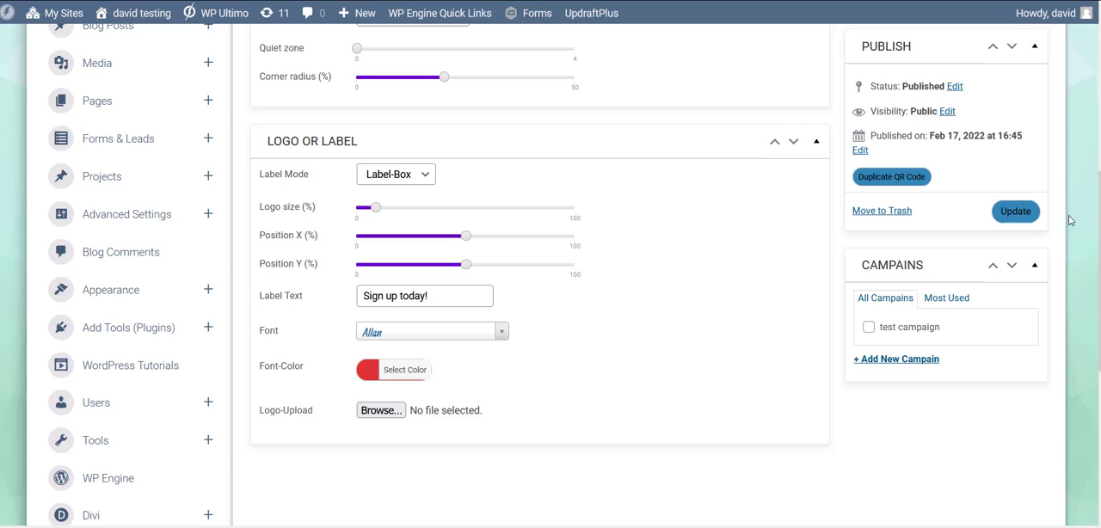
click(1015, 210)
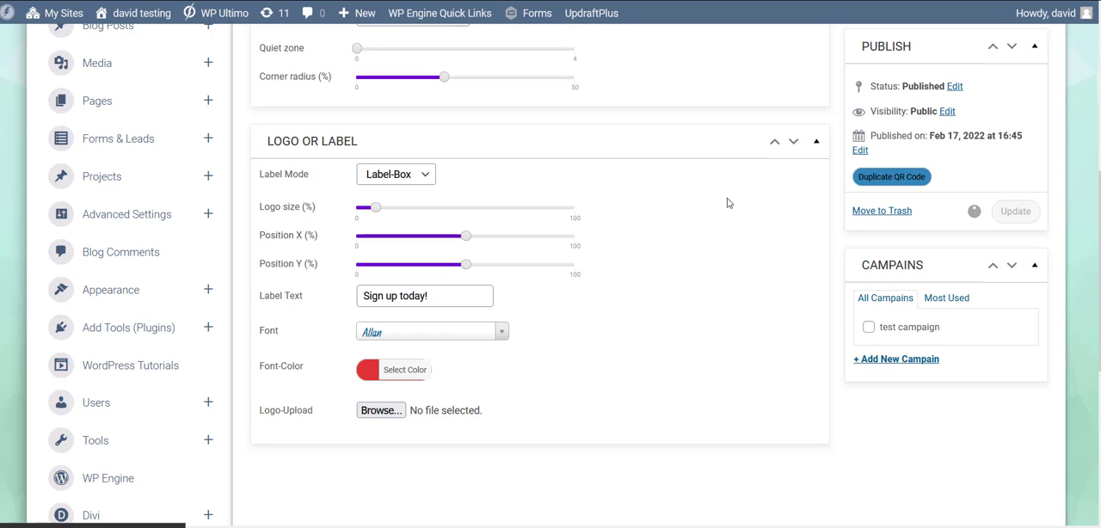
mouse_move(774, 278)
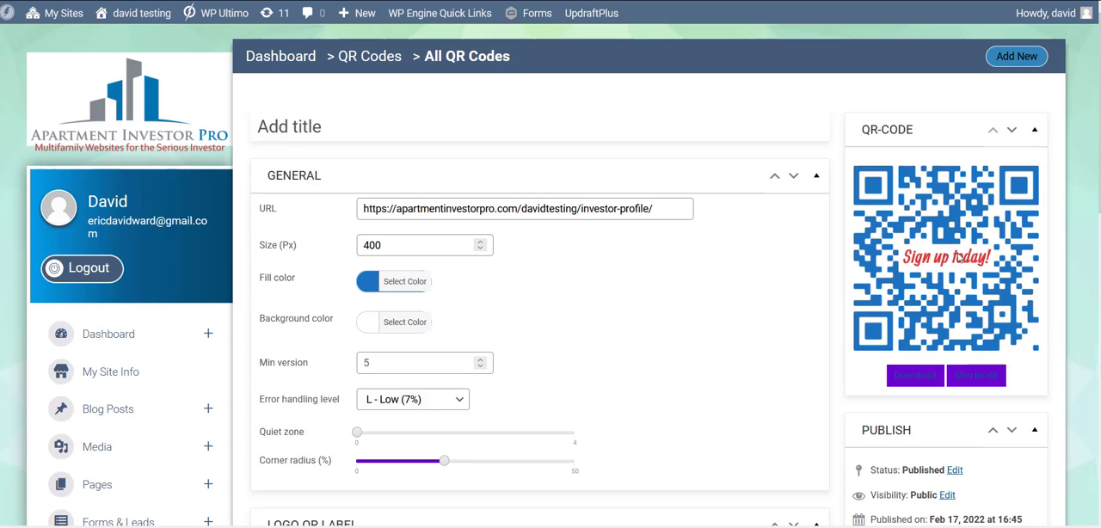
click(289, 127)
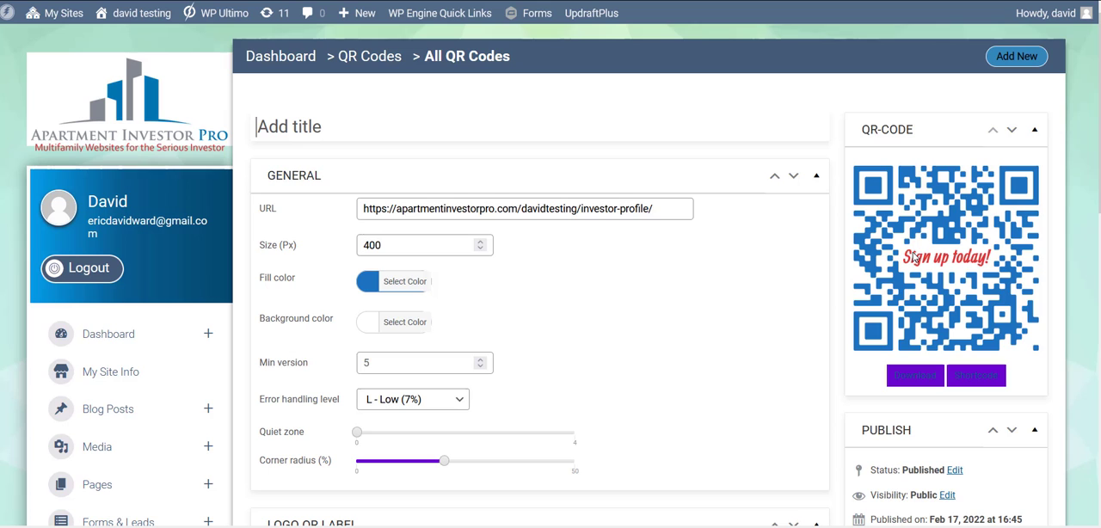
mouse_move(1063, 252)
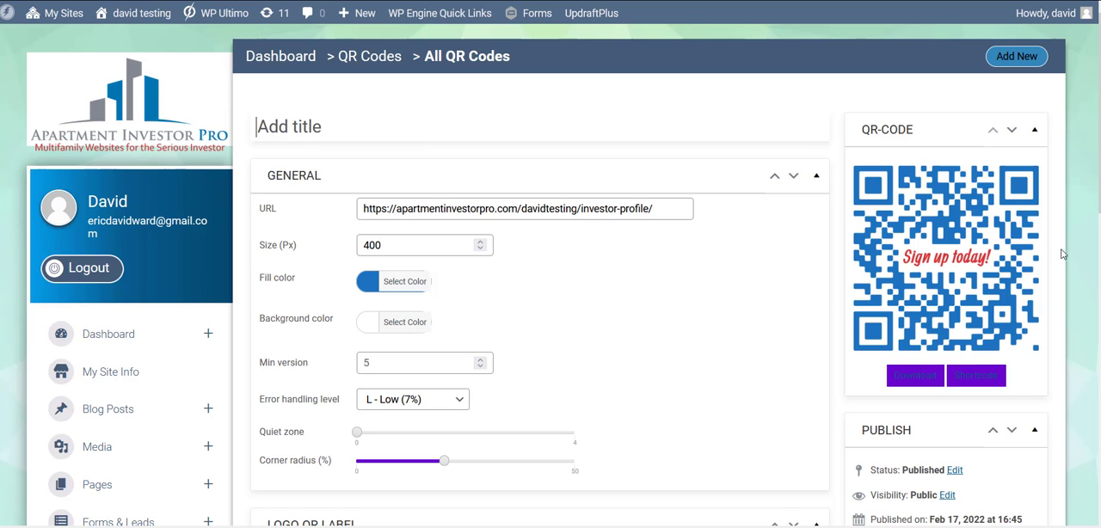
scroll(down, 3)
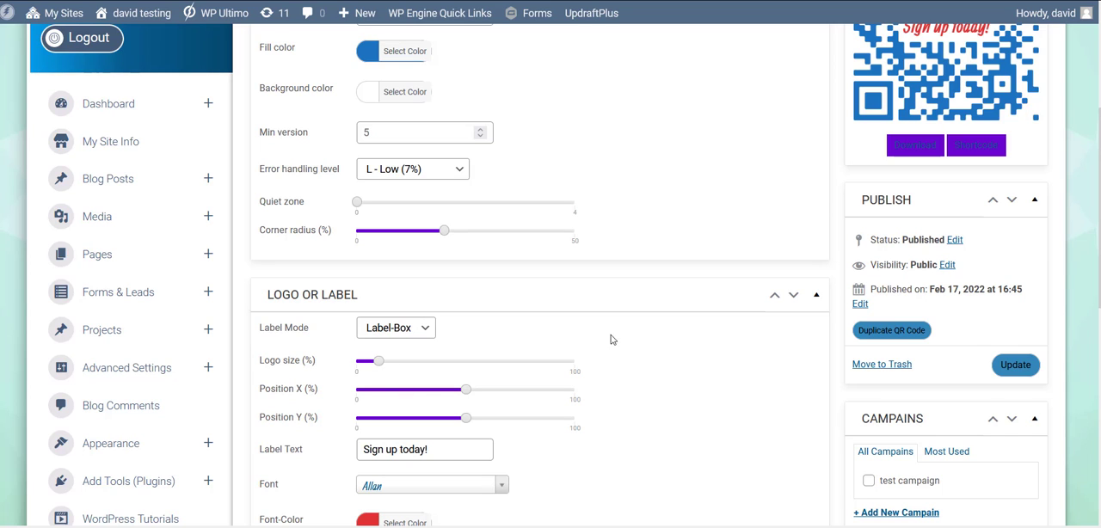
scroll(down, 3)
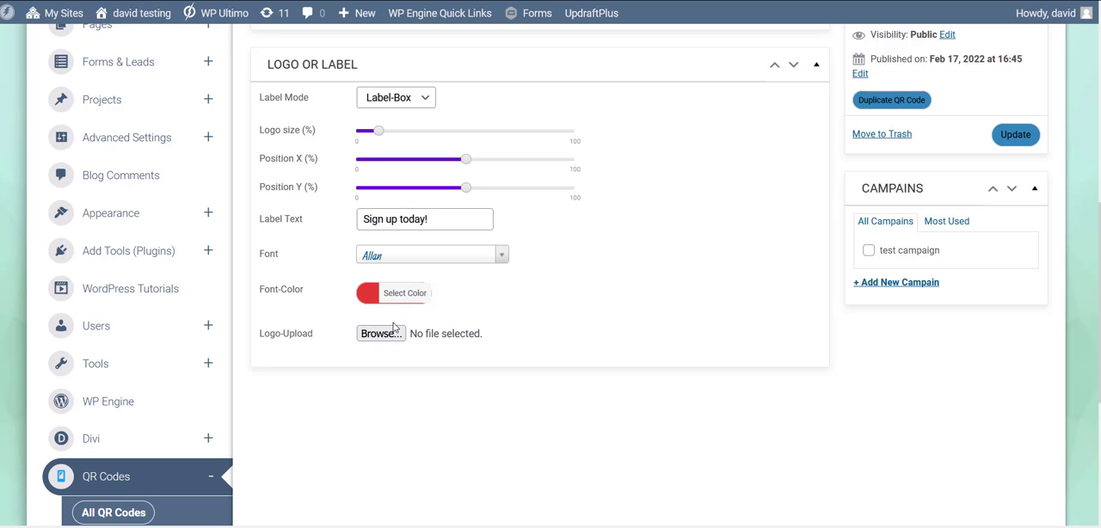
mouse_move(640, 333)
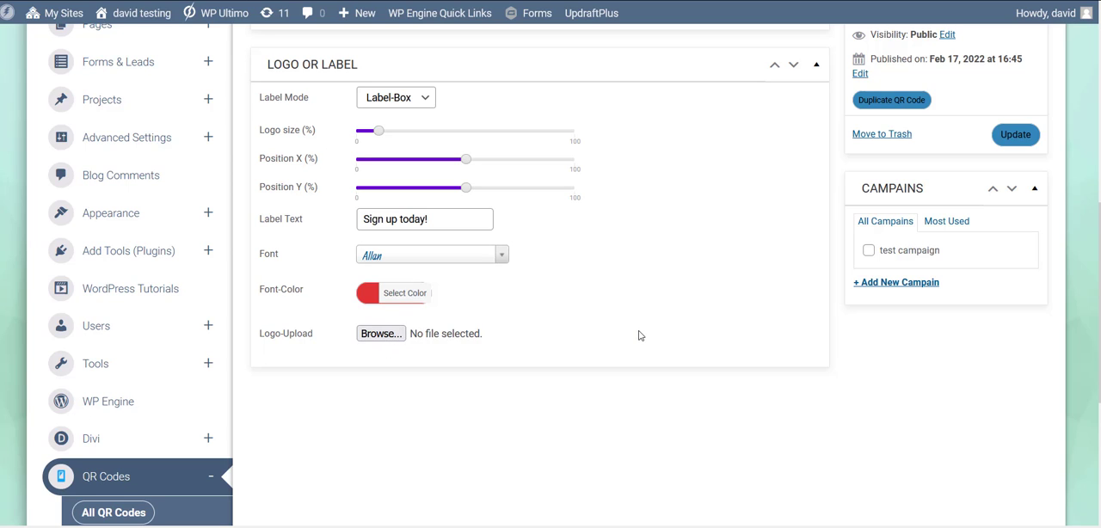
mouse_move(664, 324)
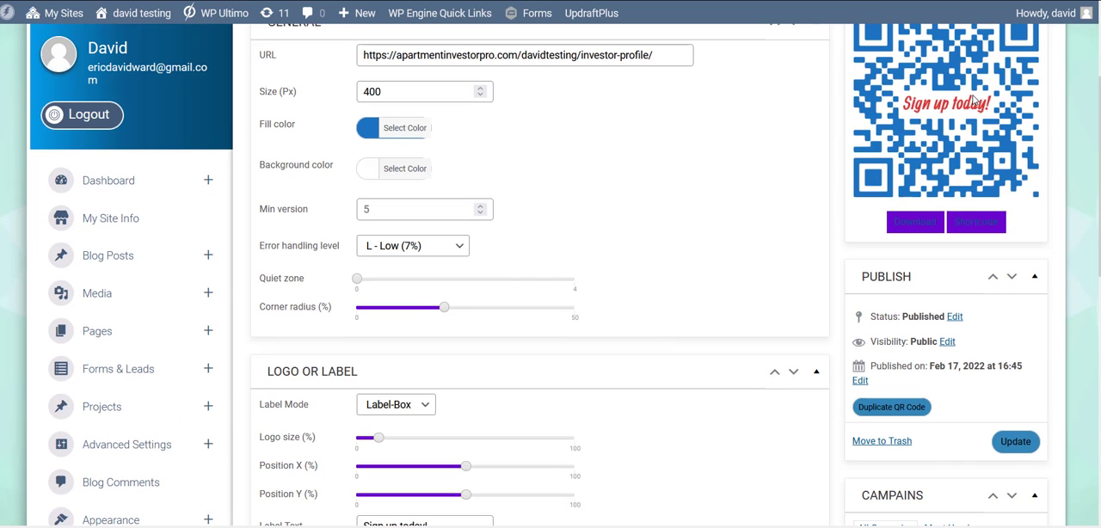
scroll(down, 3)
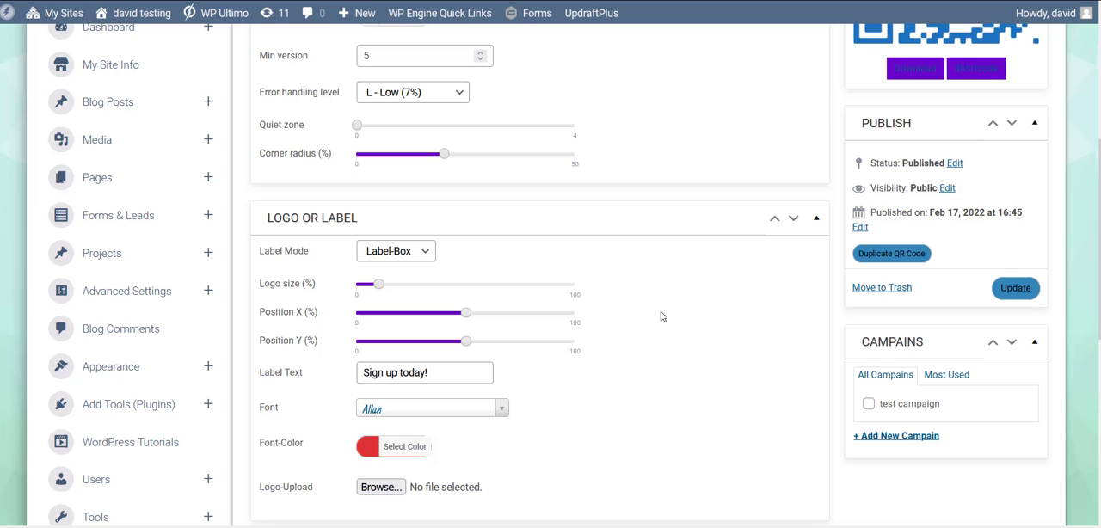
scroll(down, 3)
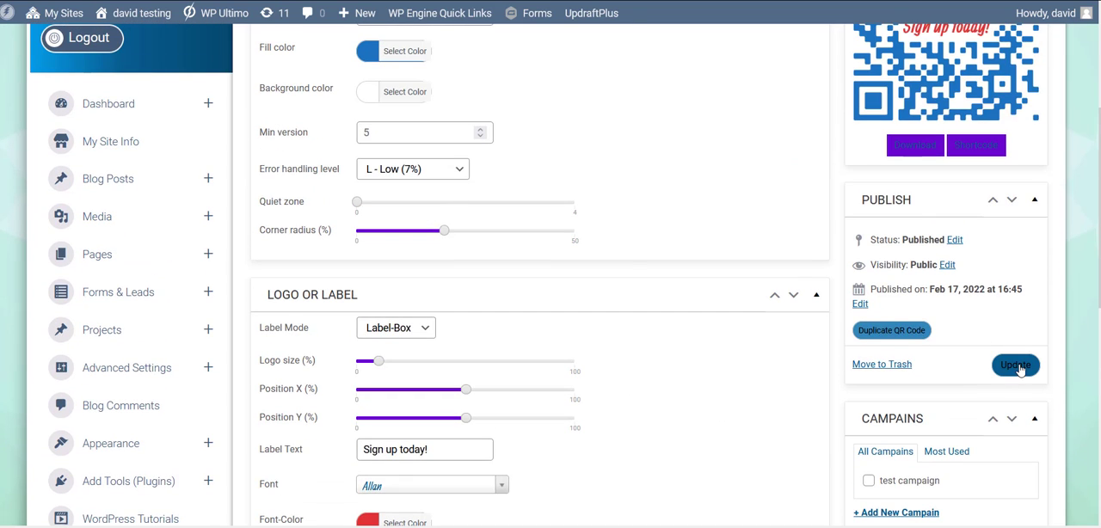
click(1015, 365)
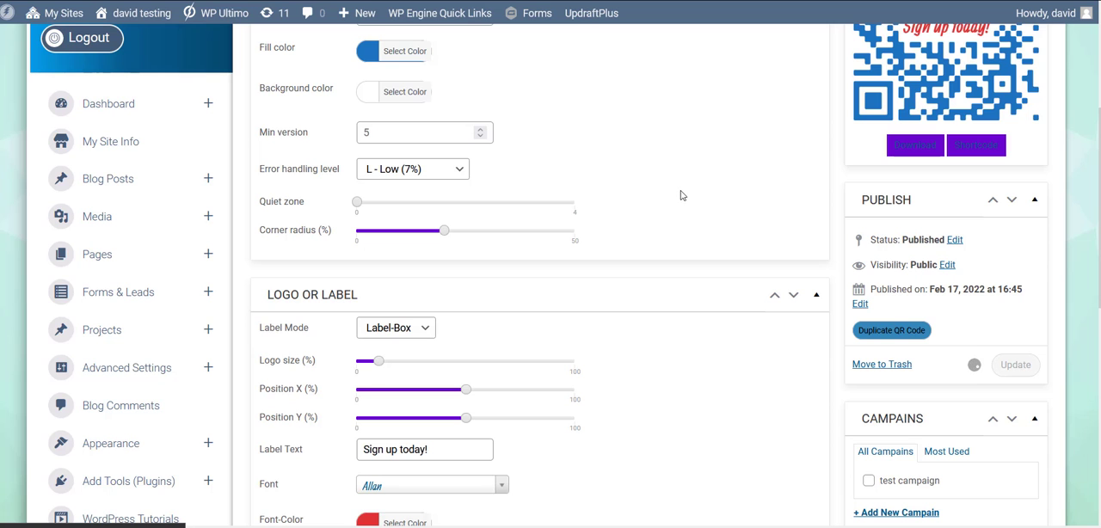
scroll(up, 3)
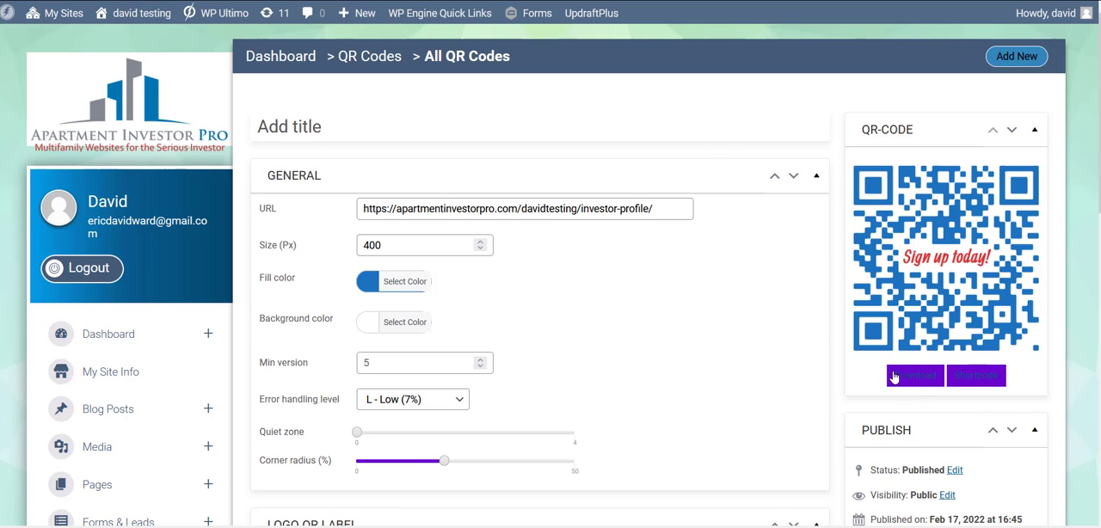
click(289, 128)
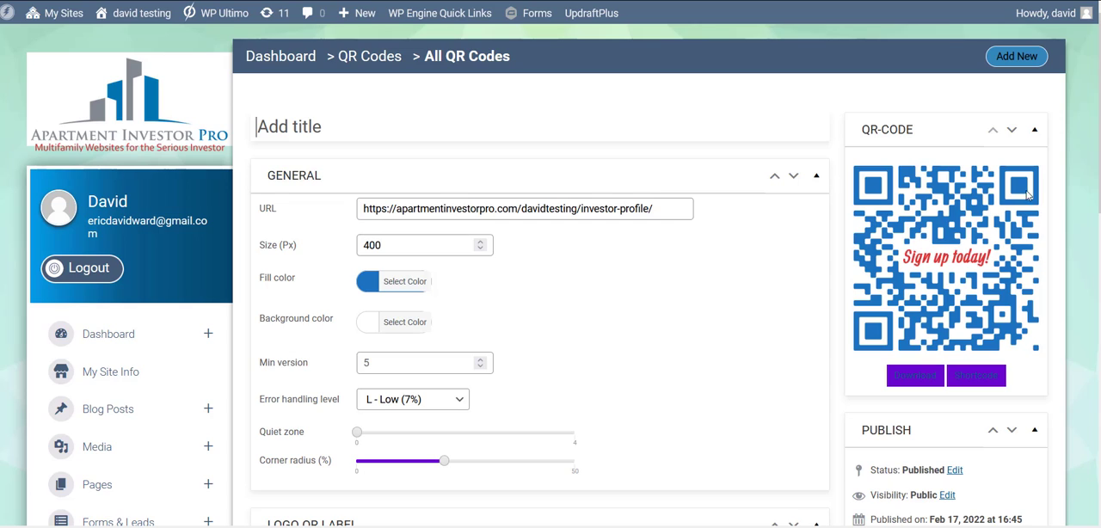
mouse_move(1023, 196)
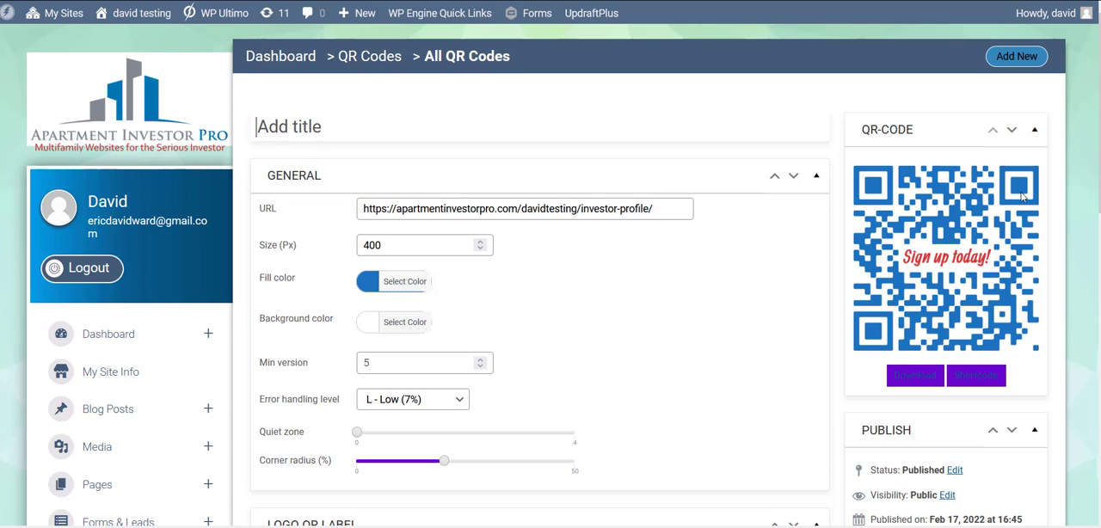
mouse_move(892, 293)
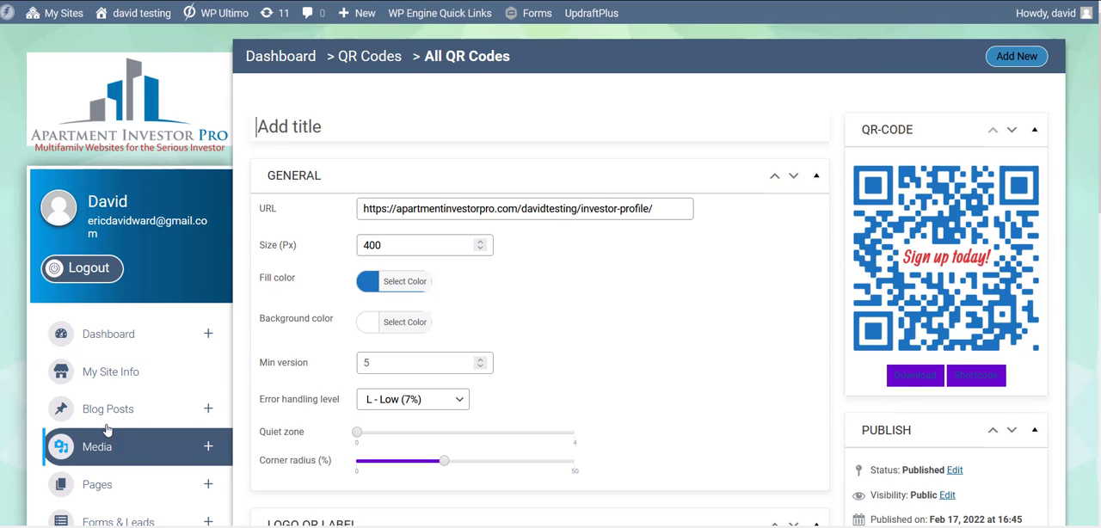
mouse_move(721, 354)
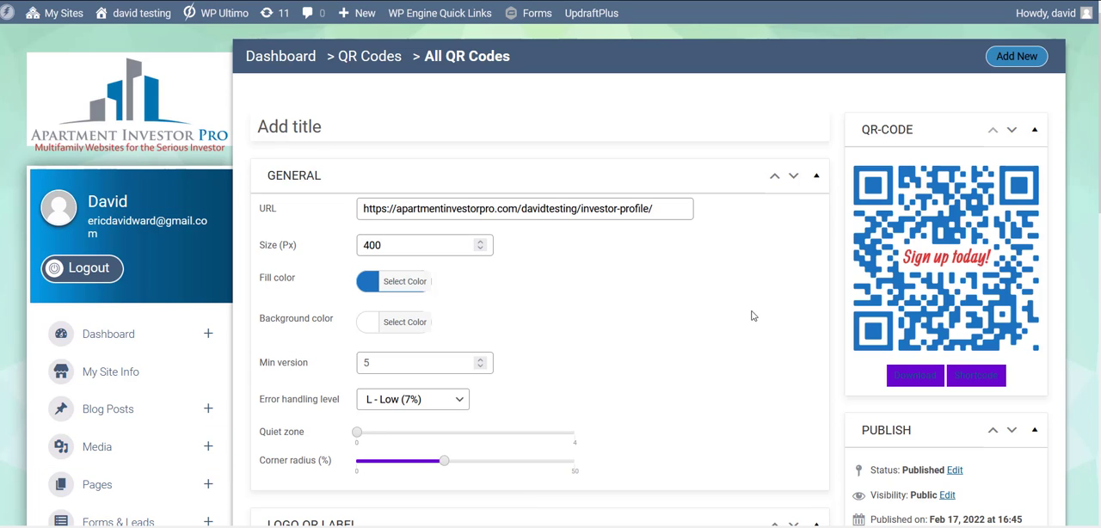
click(289, 127)
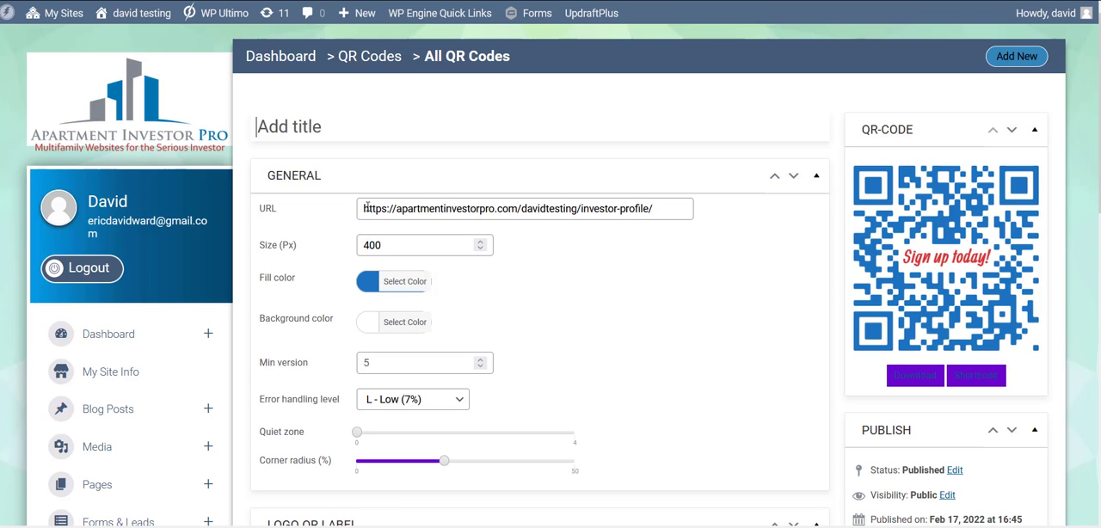
click(674, 210)
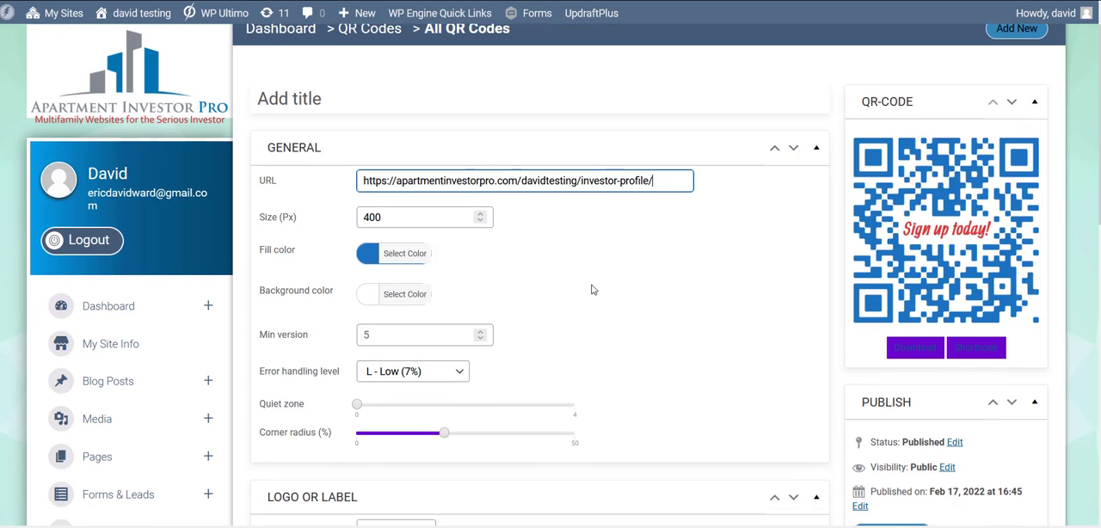
scroll(down, 3)
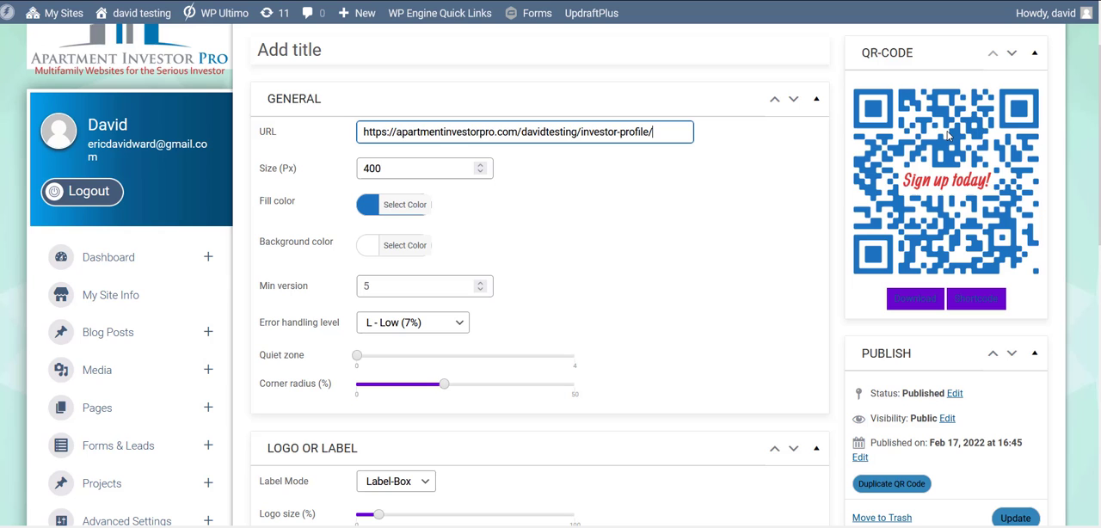
scroll(down, 3)
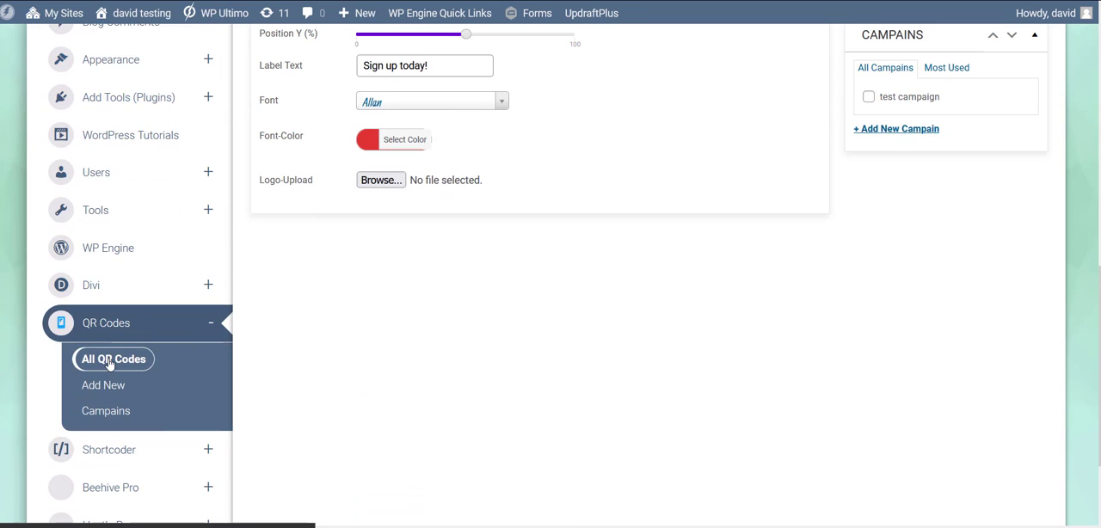
mouse_move(801, 375)
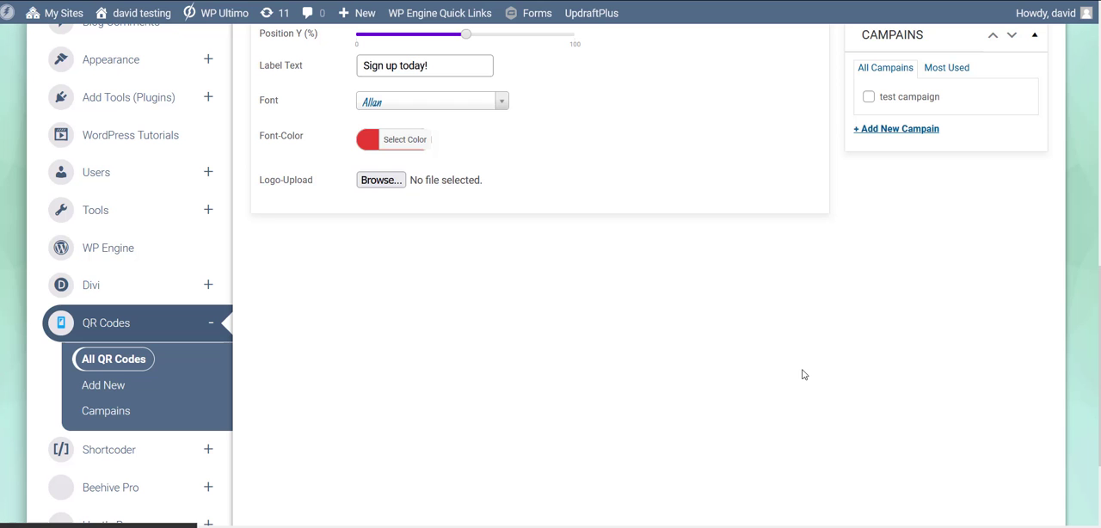
Step: Show the All QR Codes list from the admin sidebar
click(113, 358)
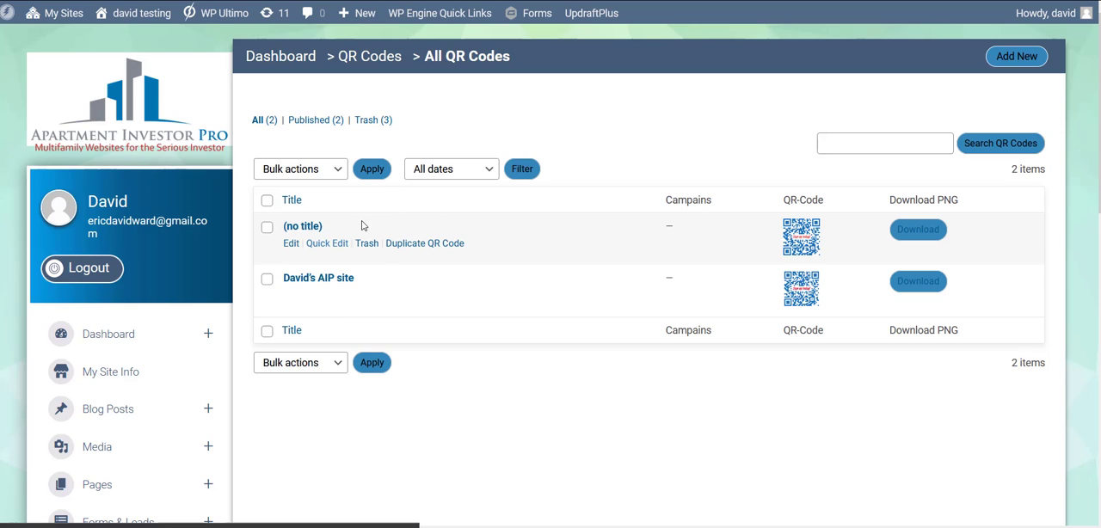
mouse_move(291, 295)
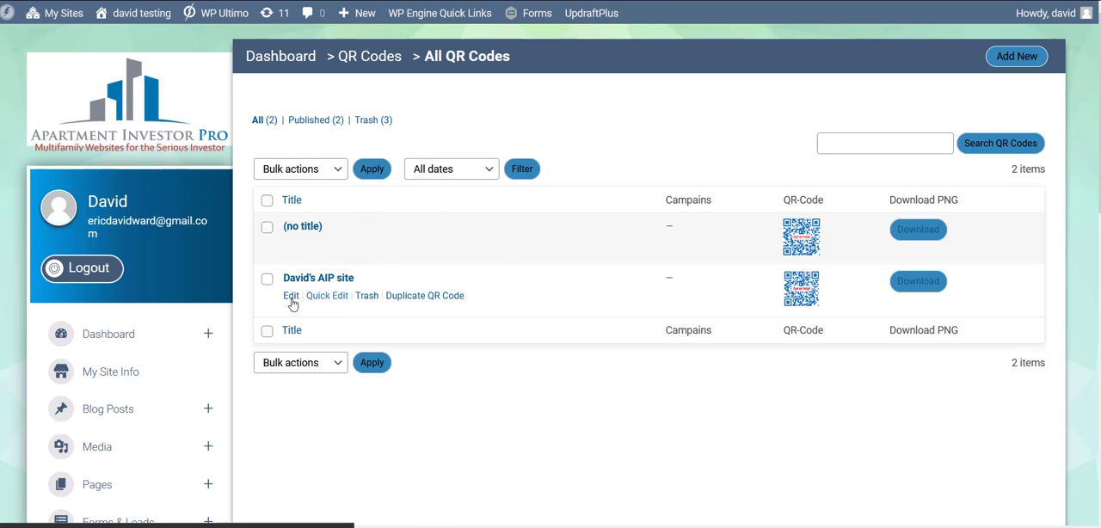